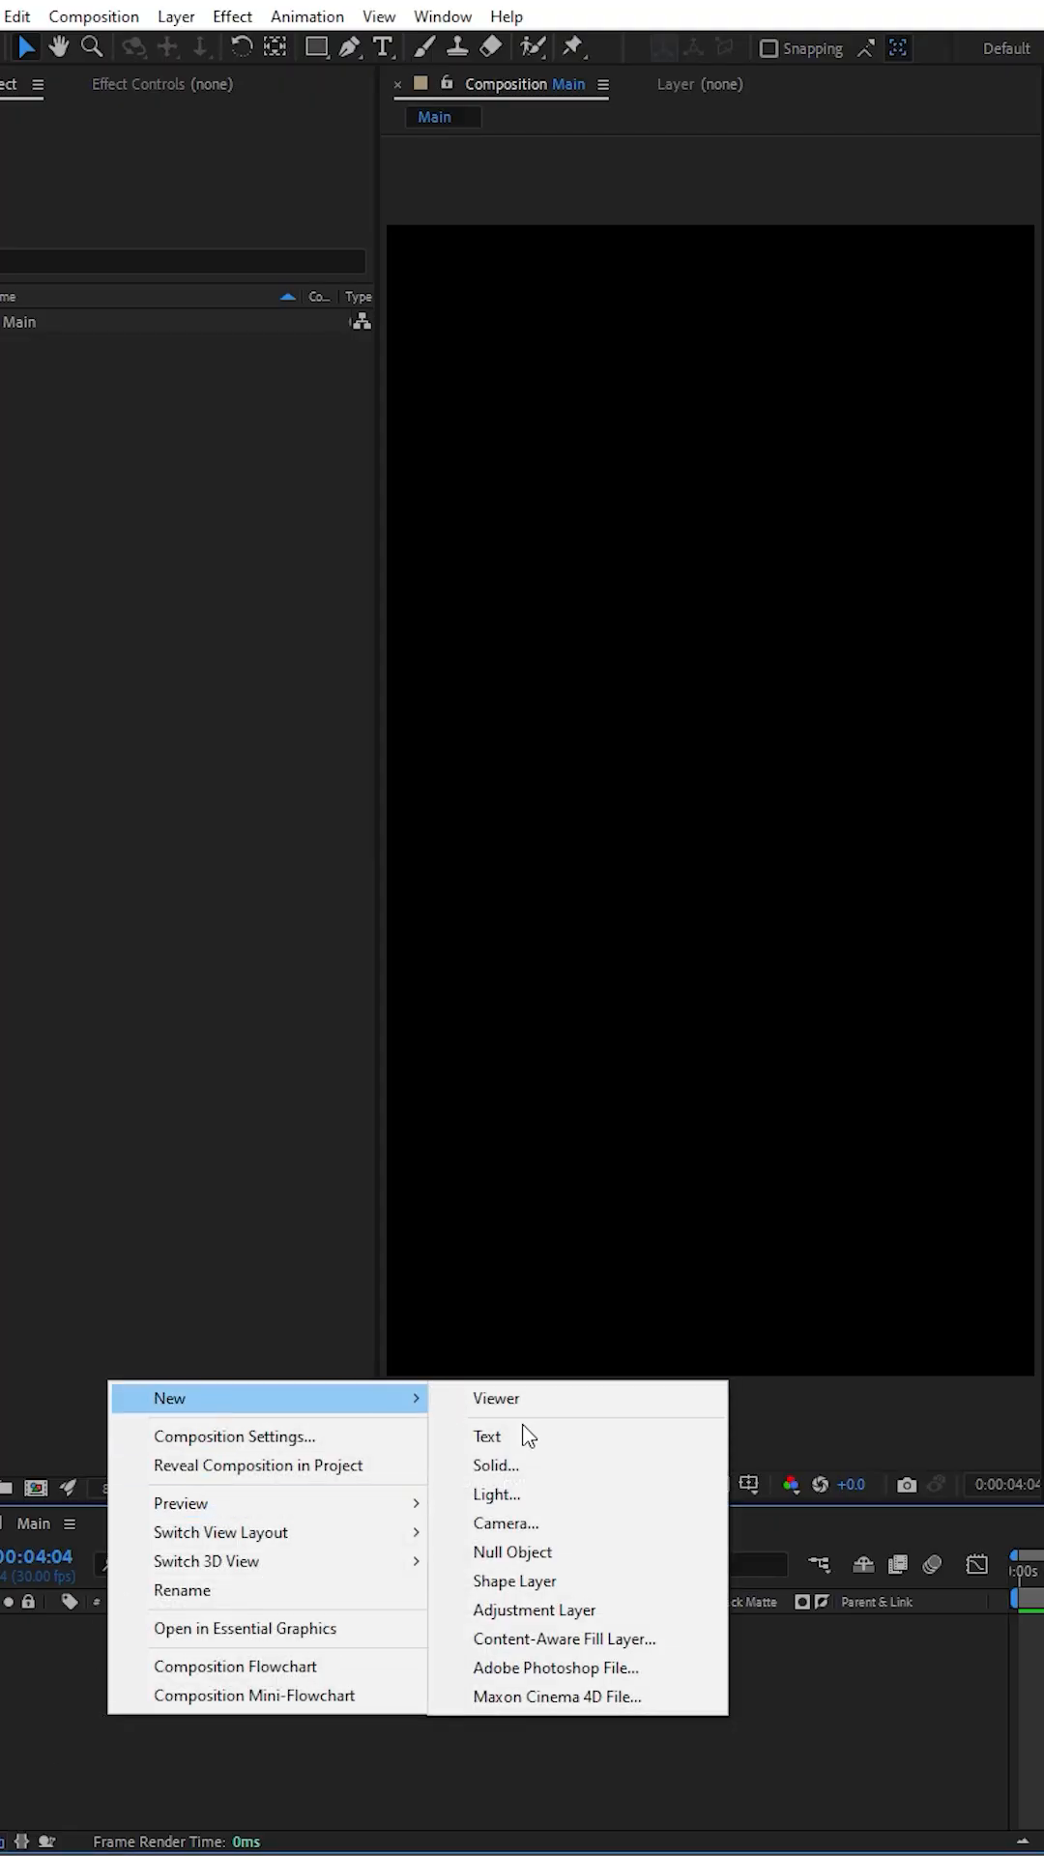
Step: Create a full-frame black solid in Main and search Effects & Presets for 'grid'
left_click(497, 1464)
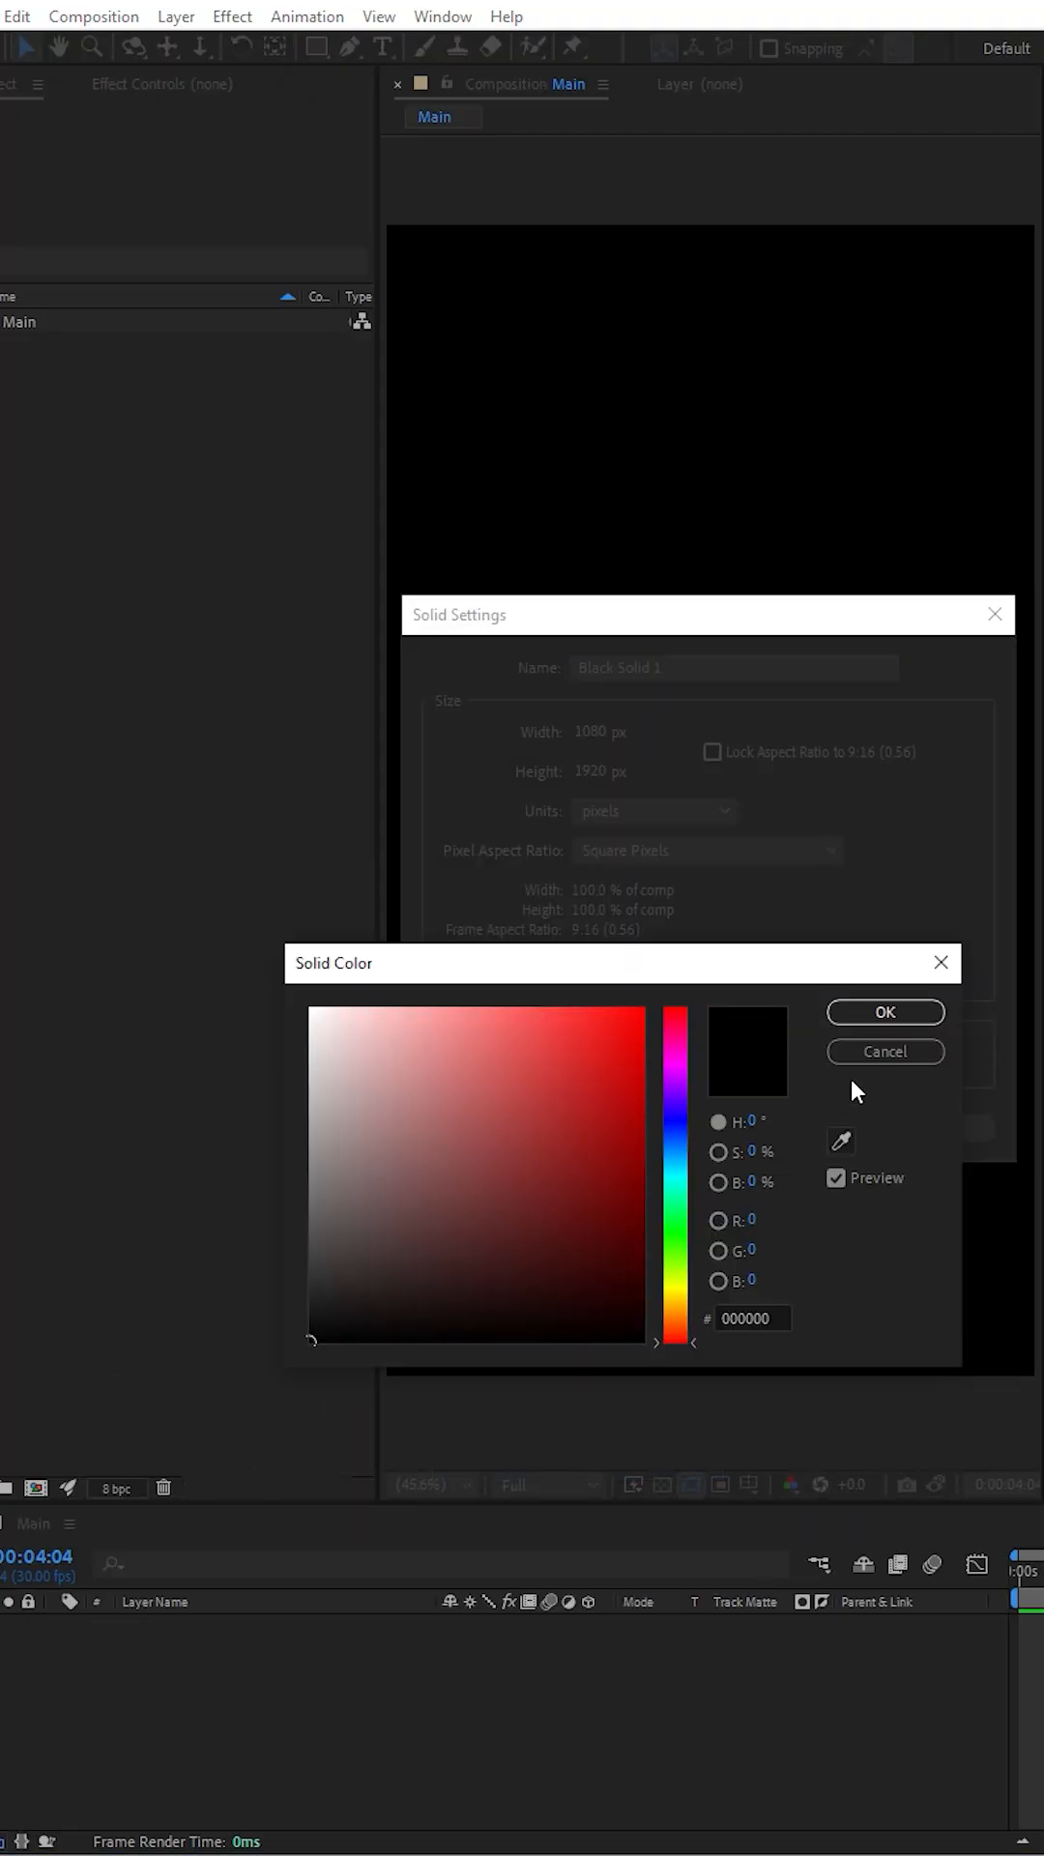
left_click(883, 1012)
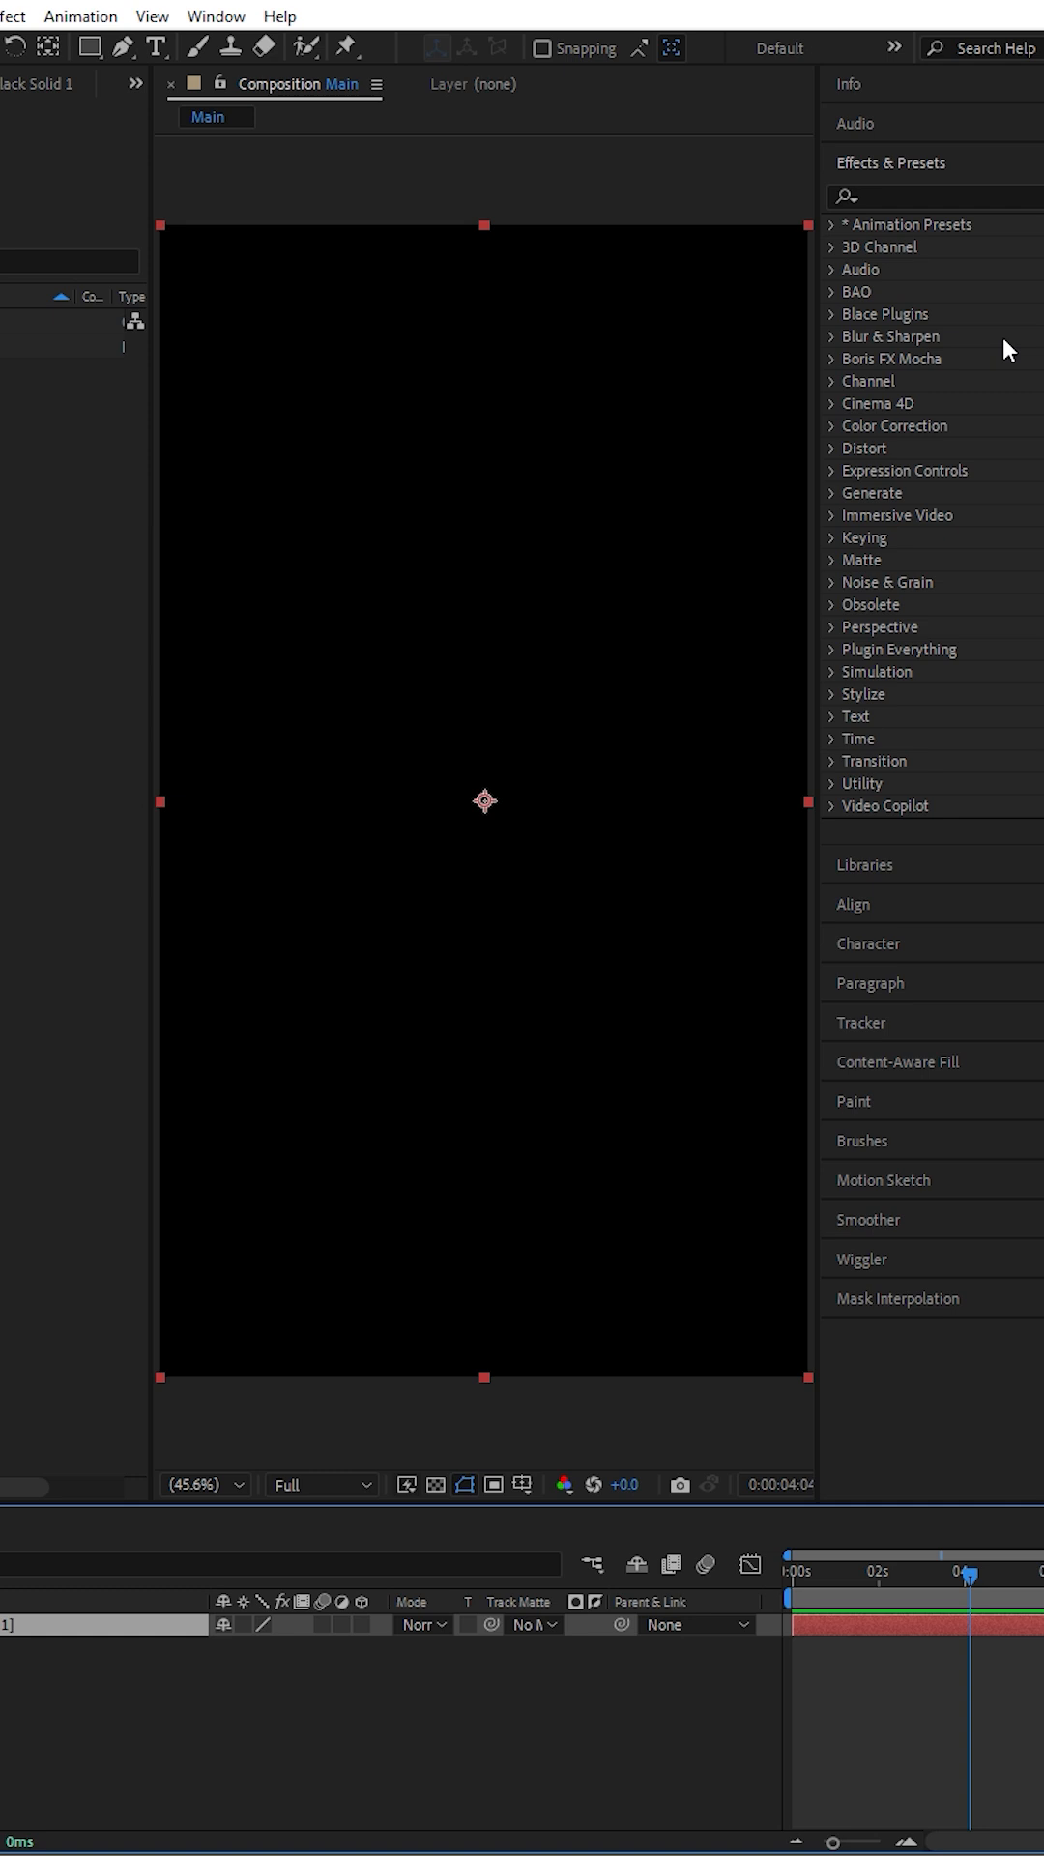
type("grid")
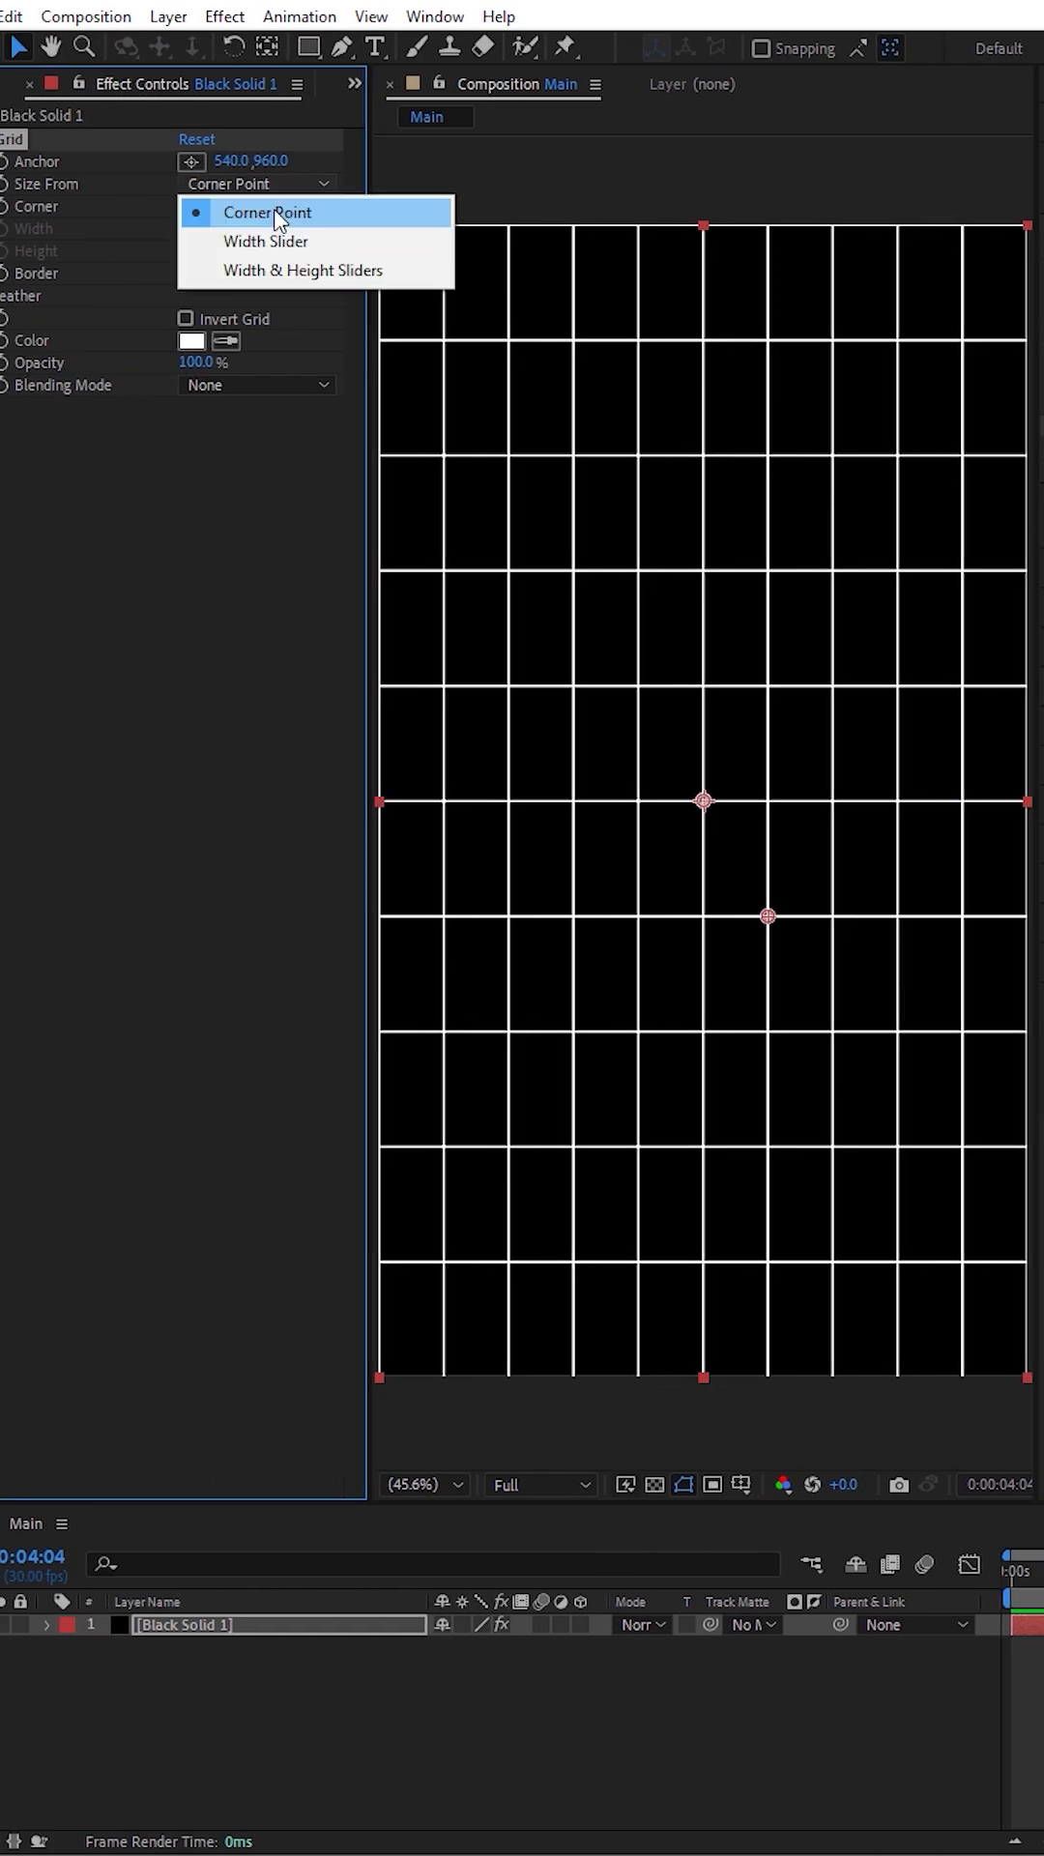
Step: Set Grid's Size From to Width & Height Sliders and shrink the cells for a denser grid
left_click(284, 271)
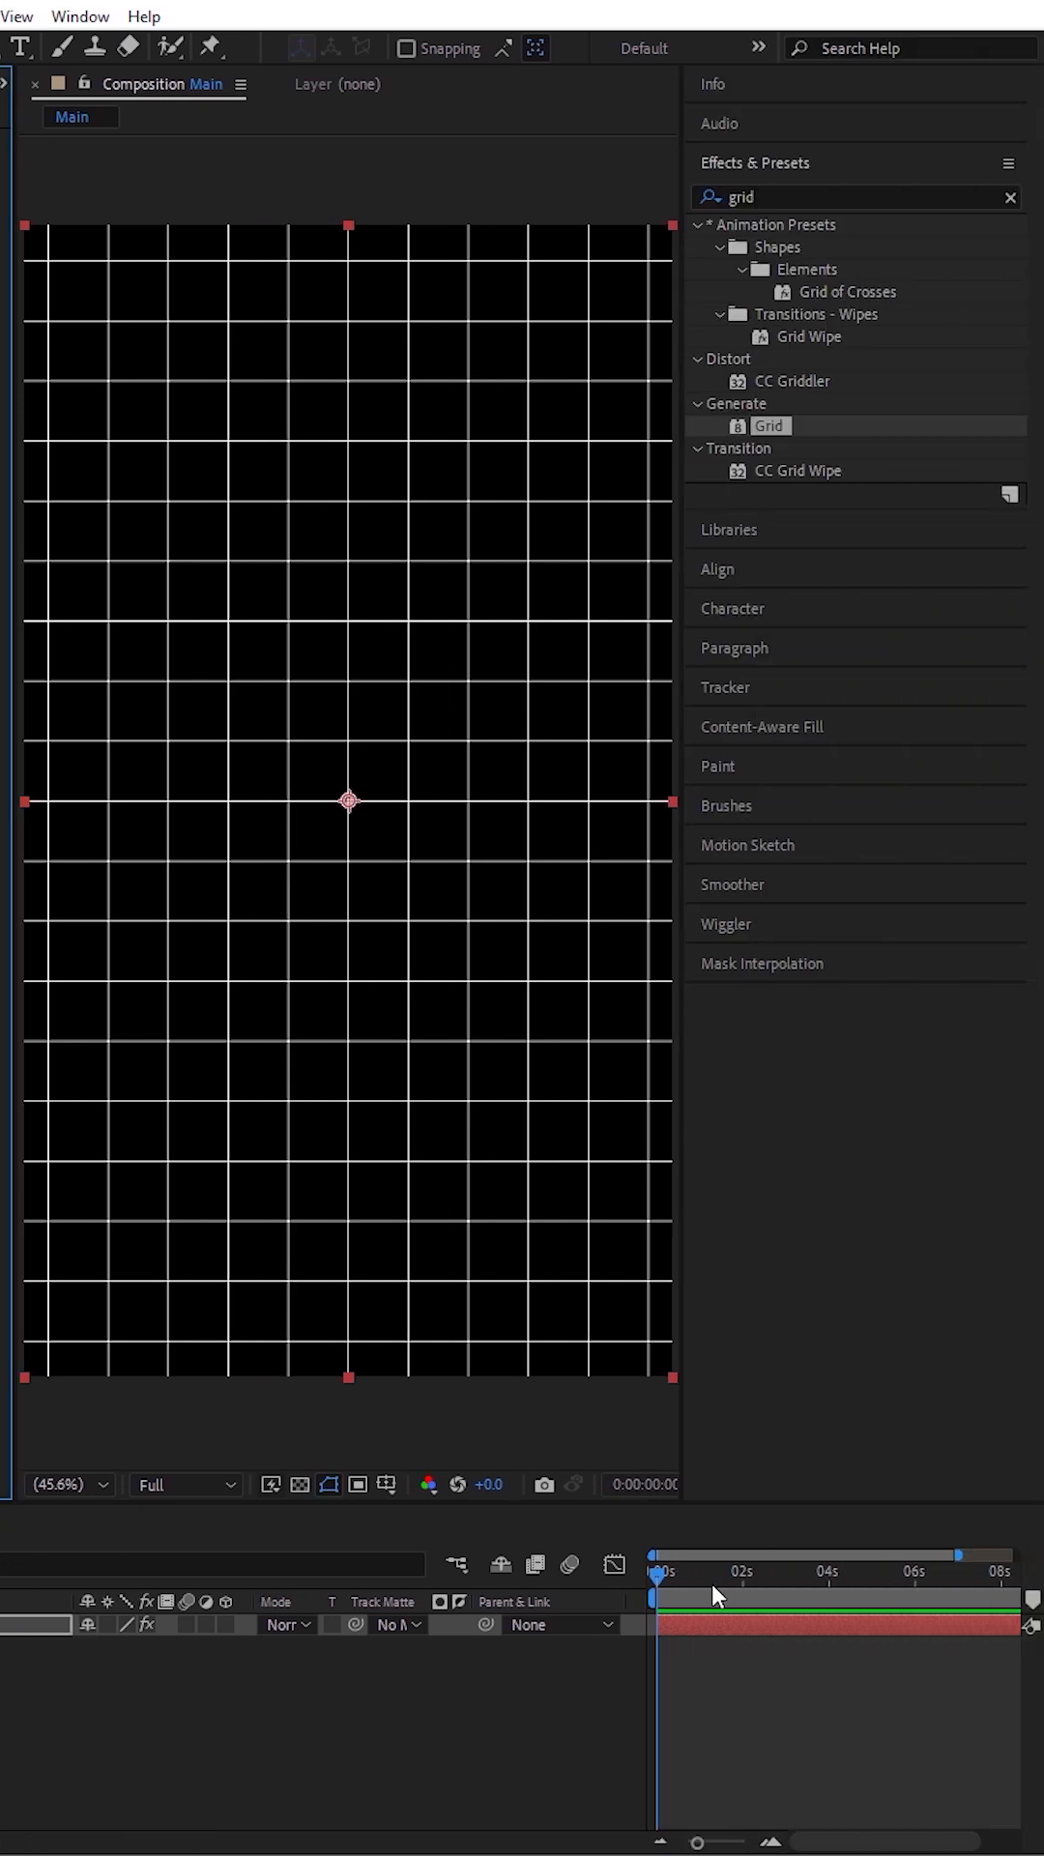
double_click(768, 425)
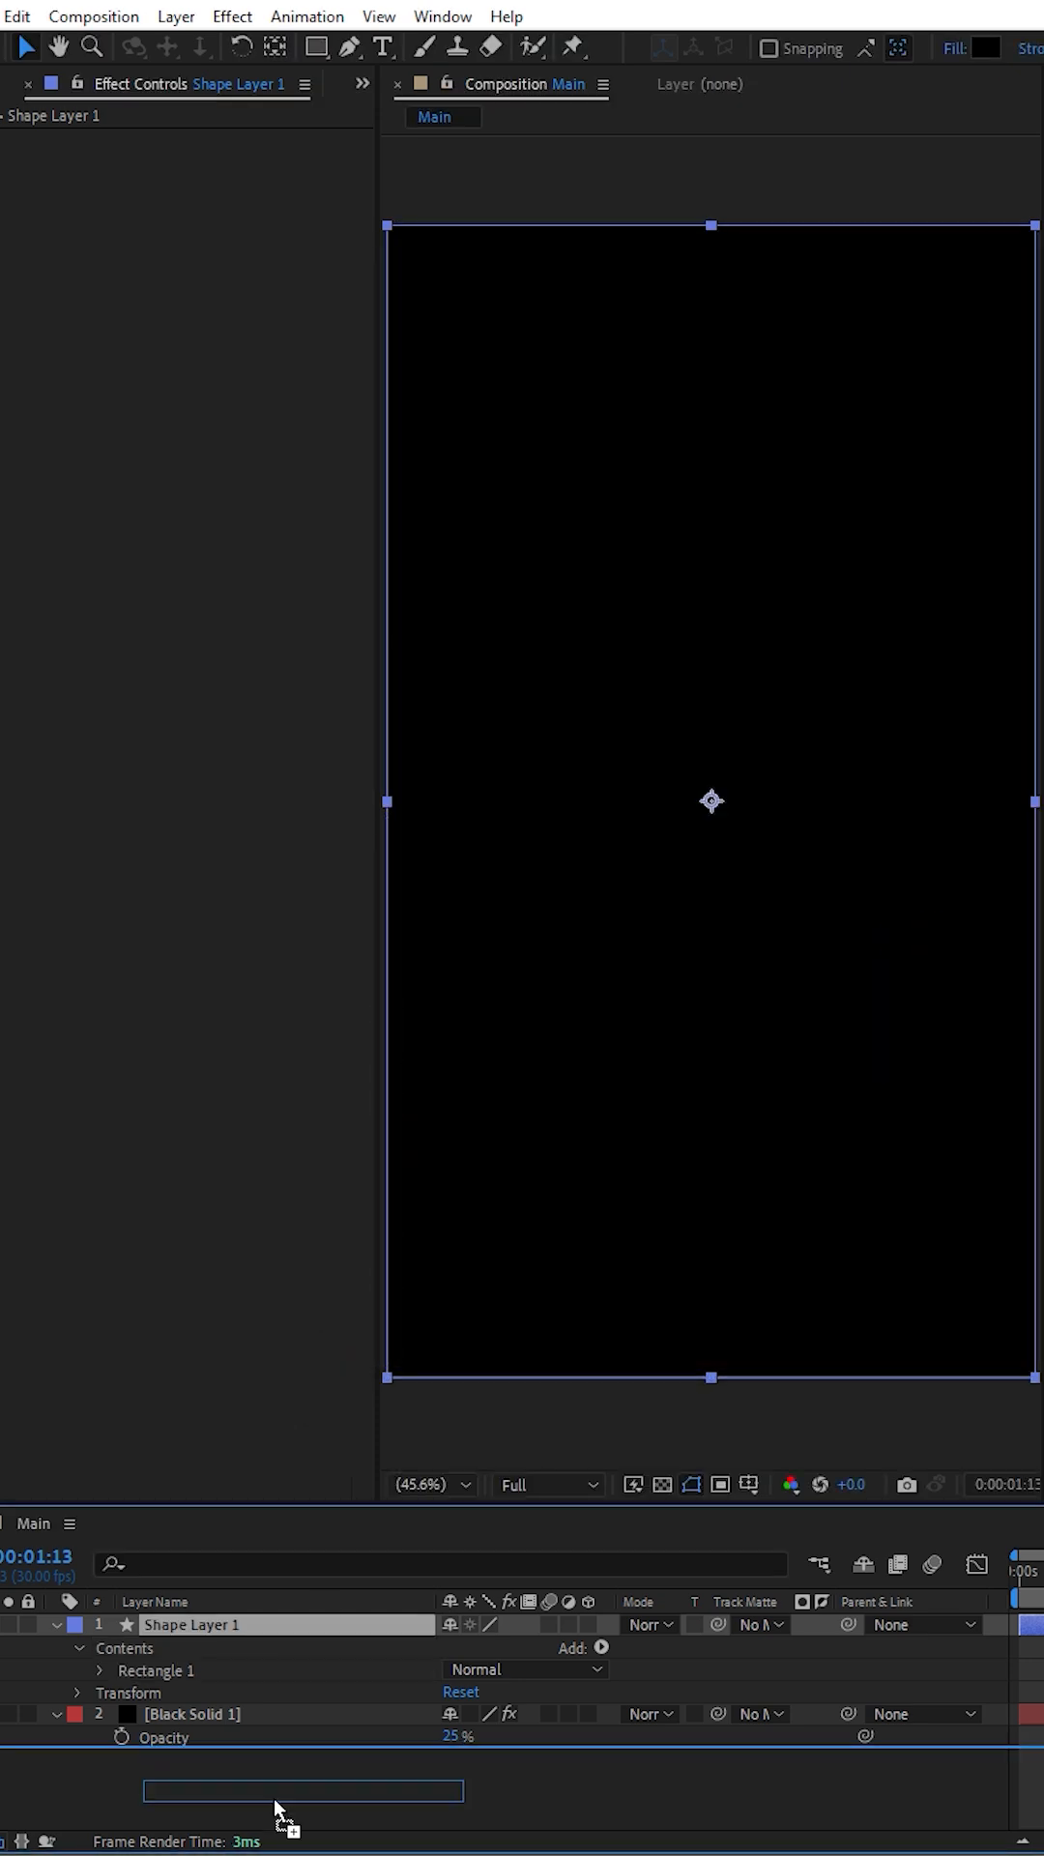
Step: Apply Noise to Shape Layer 1 and pre-compose it with the grid as 'background'
type("noise")
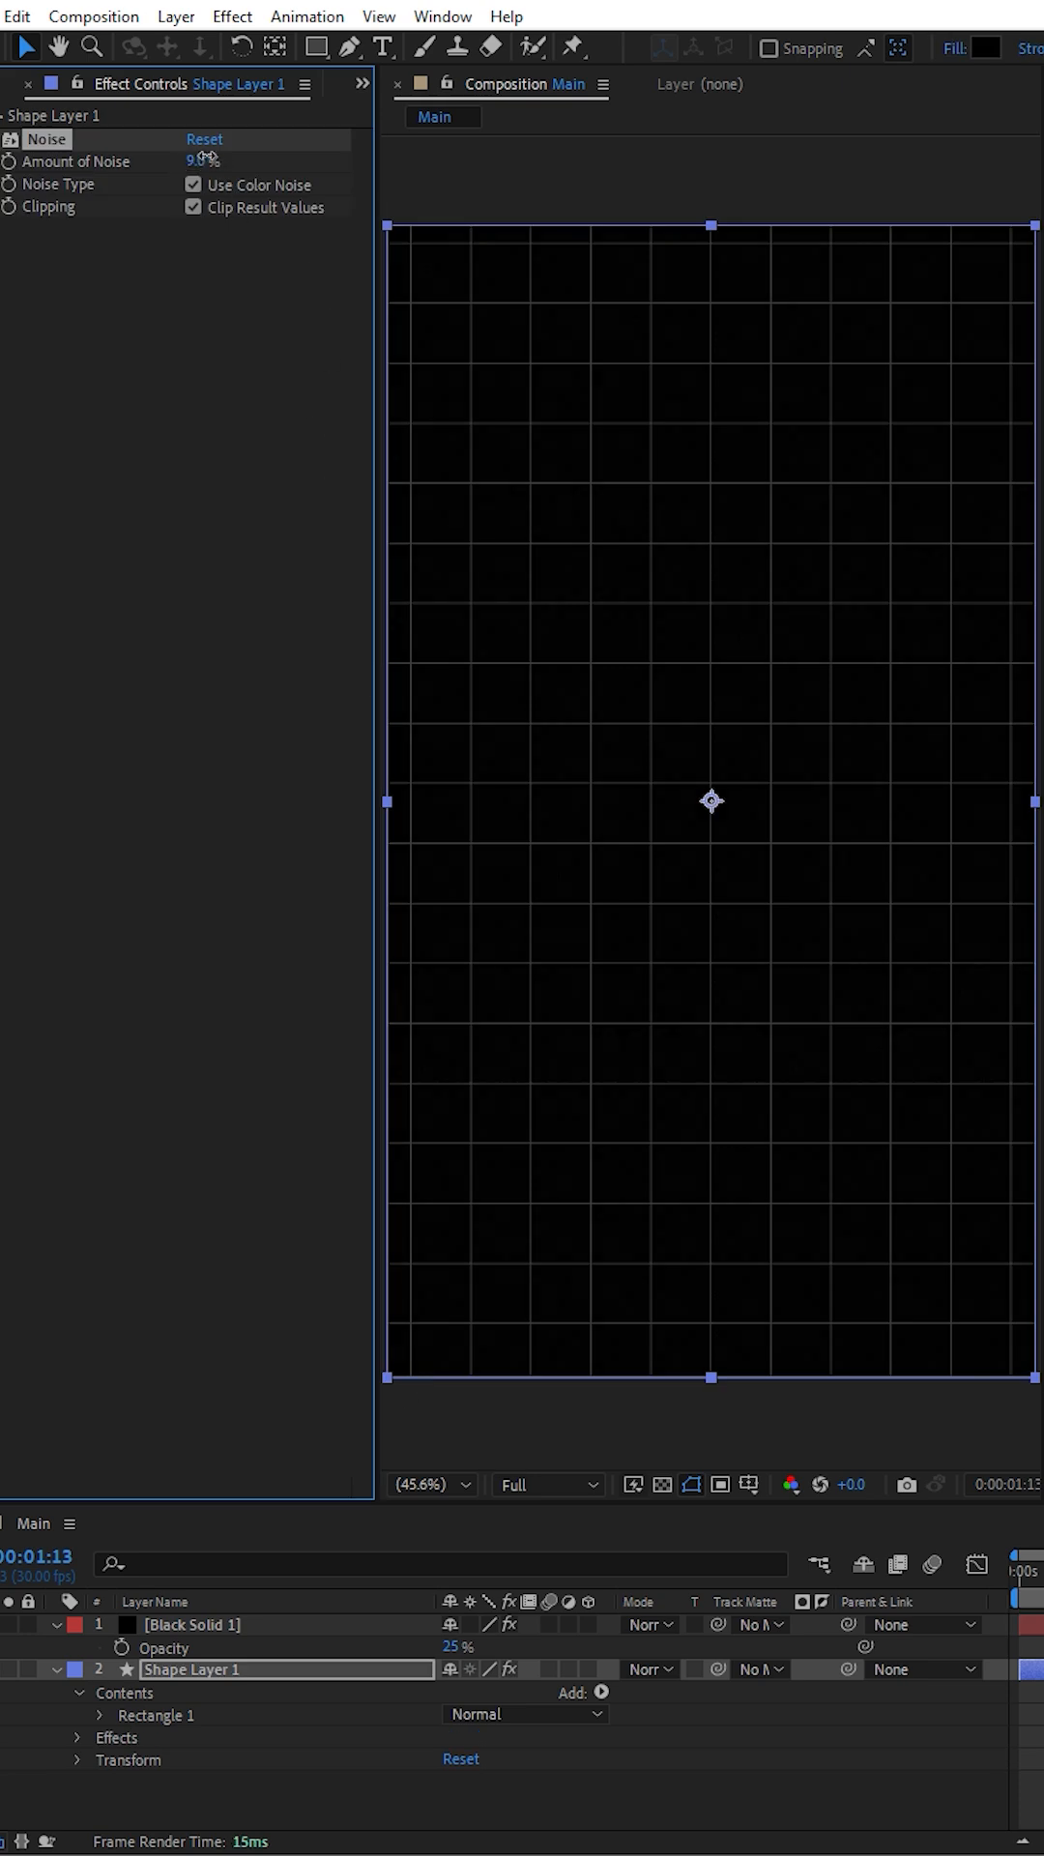
left_click(194, 185)
type("backgrou")
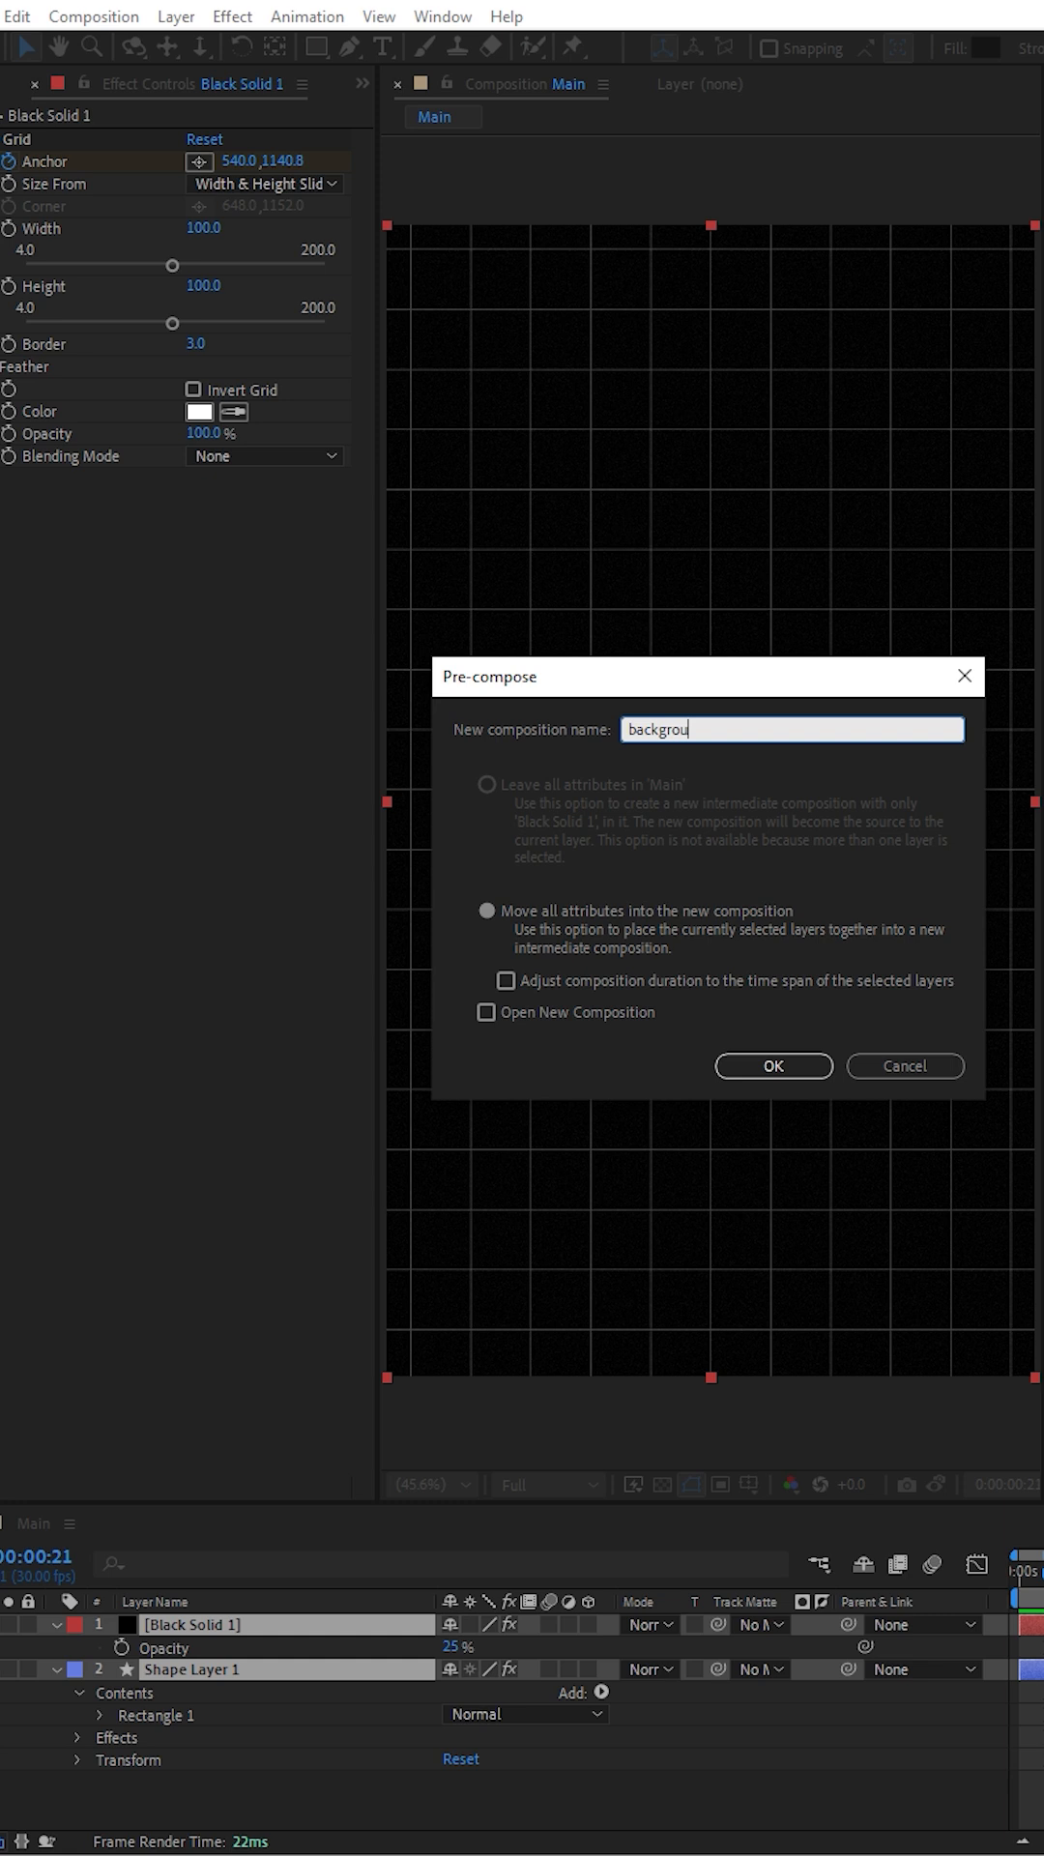
left_click(772, 1066)
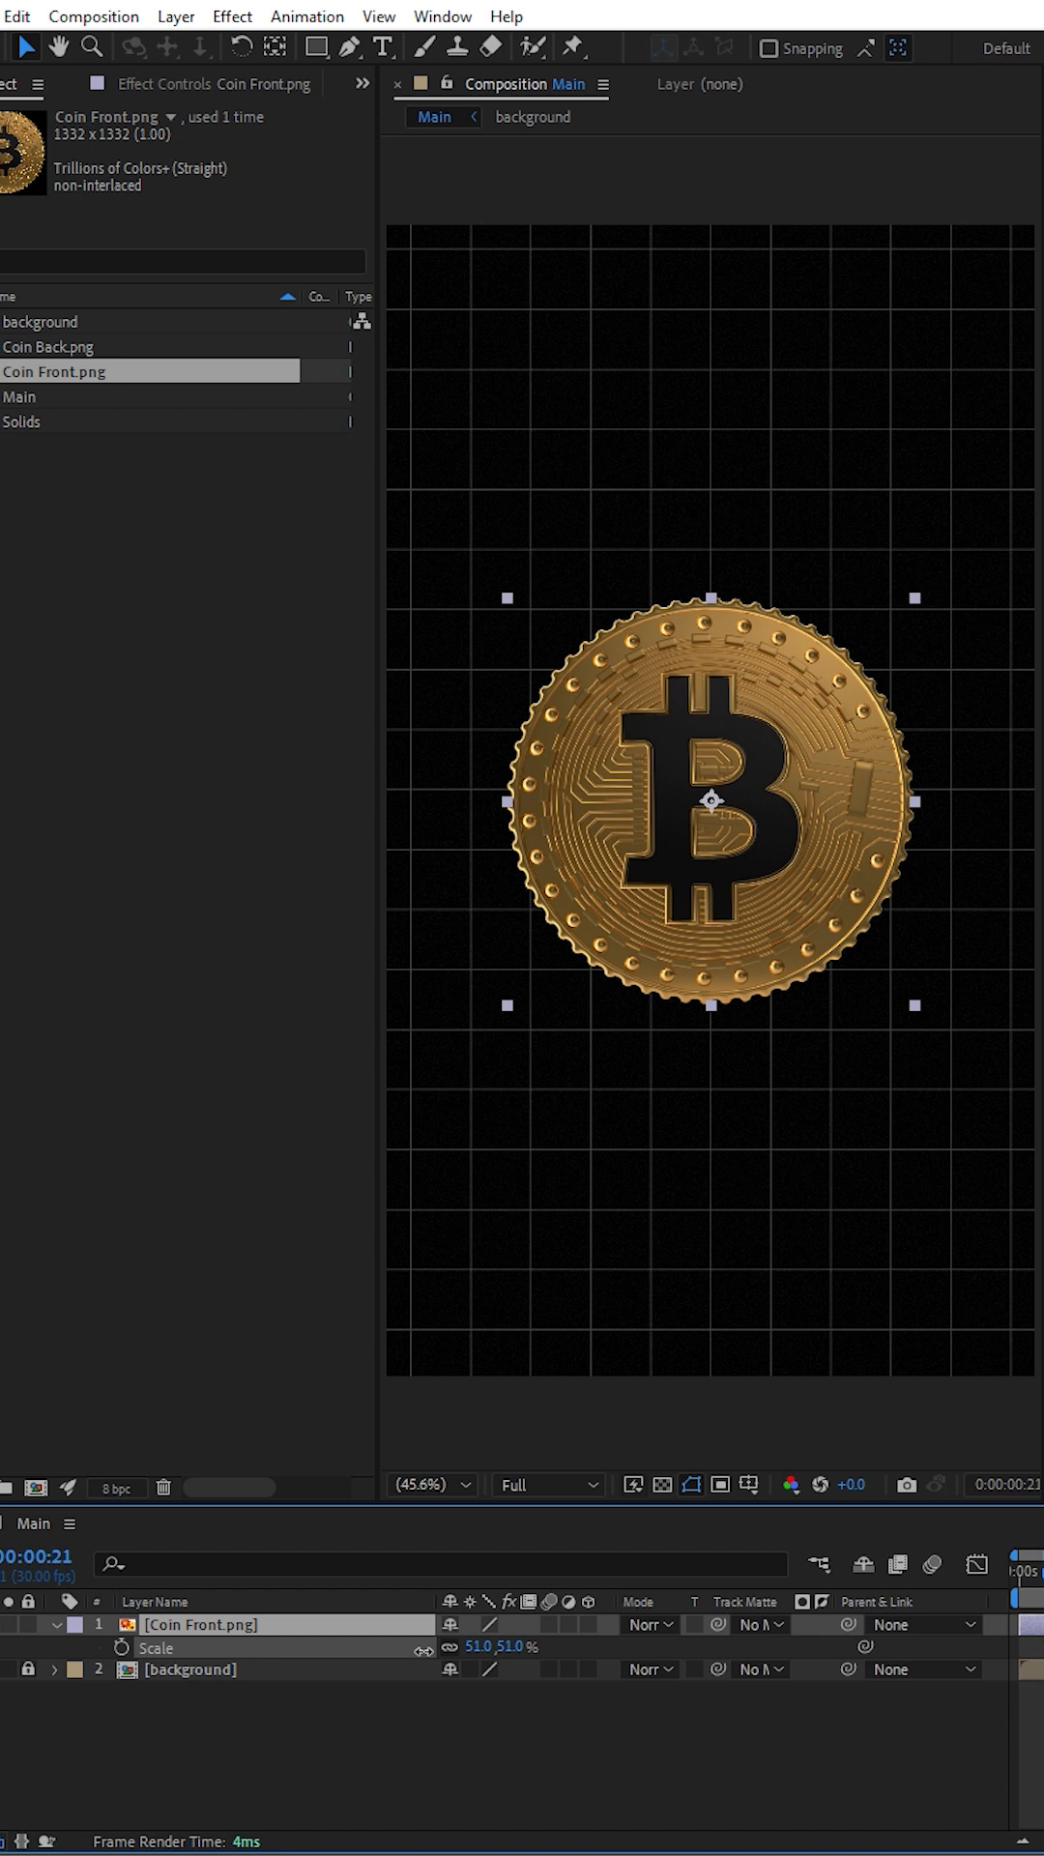
Step: Pre-compose the Coin Front.png layer as a composition named Front Coin
right_click(710, 801)
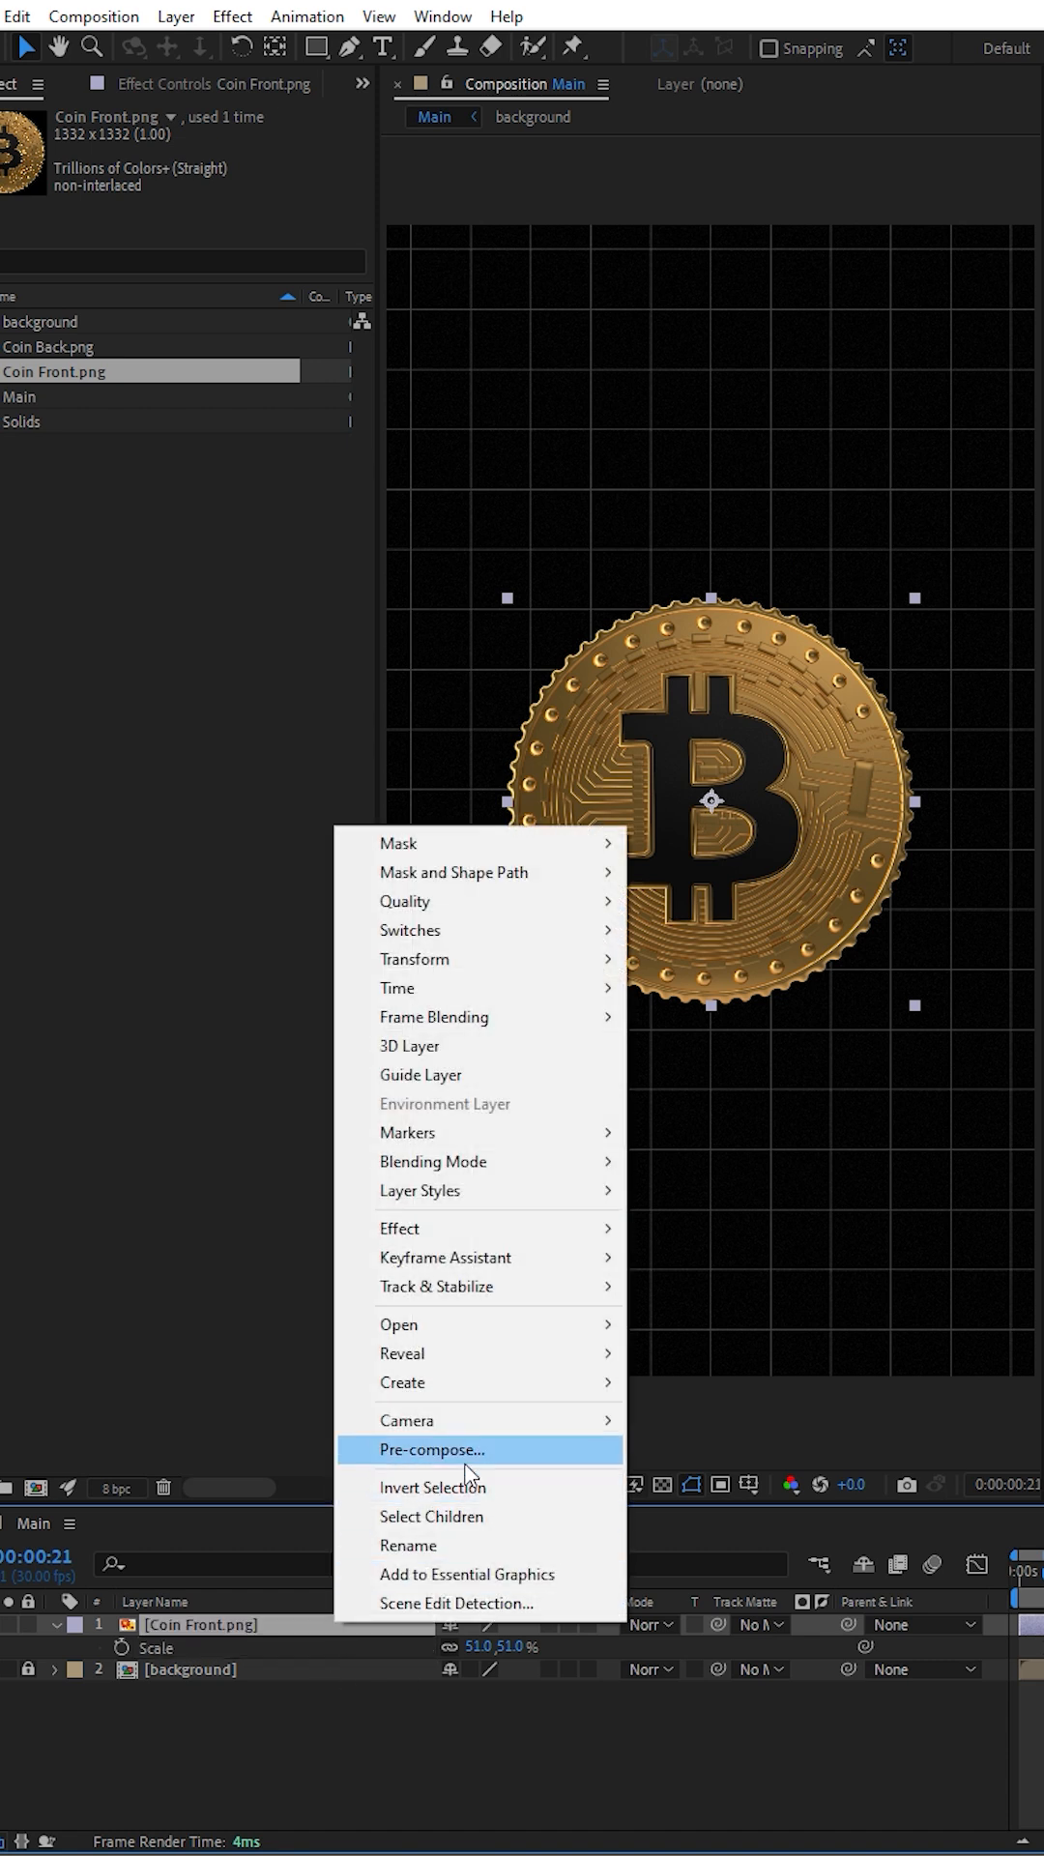
left_click(433, 1450)
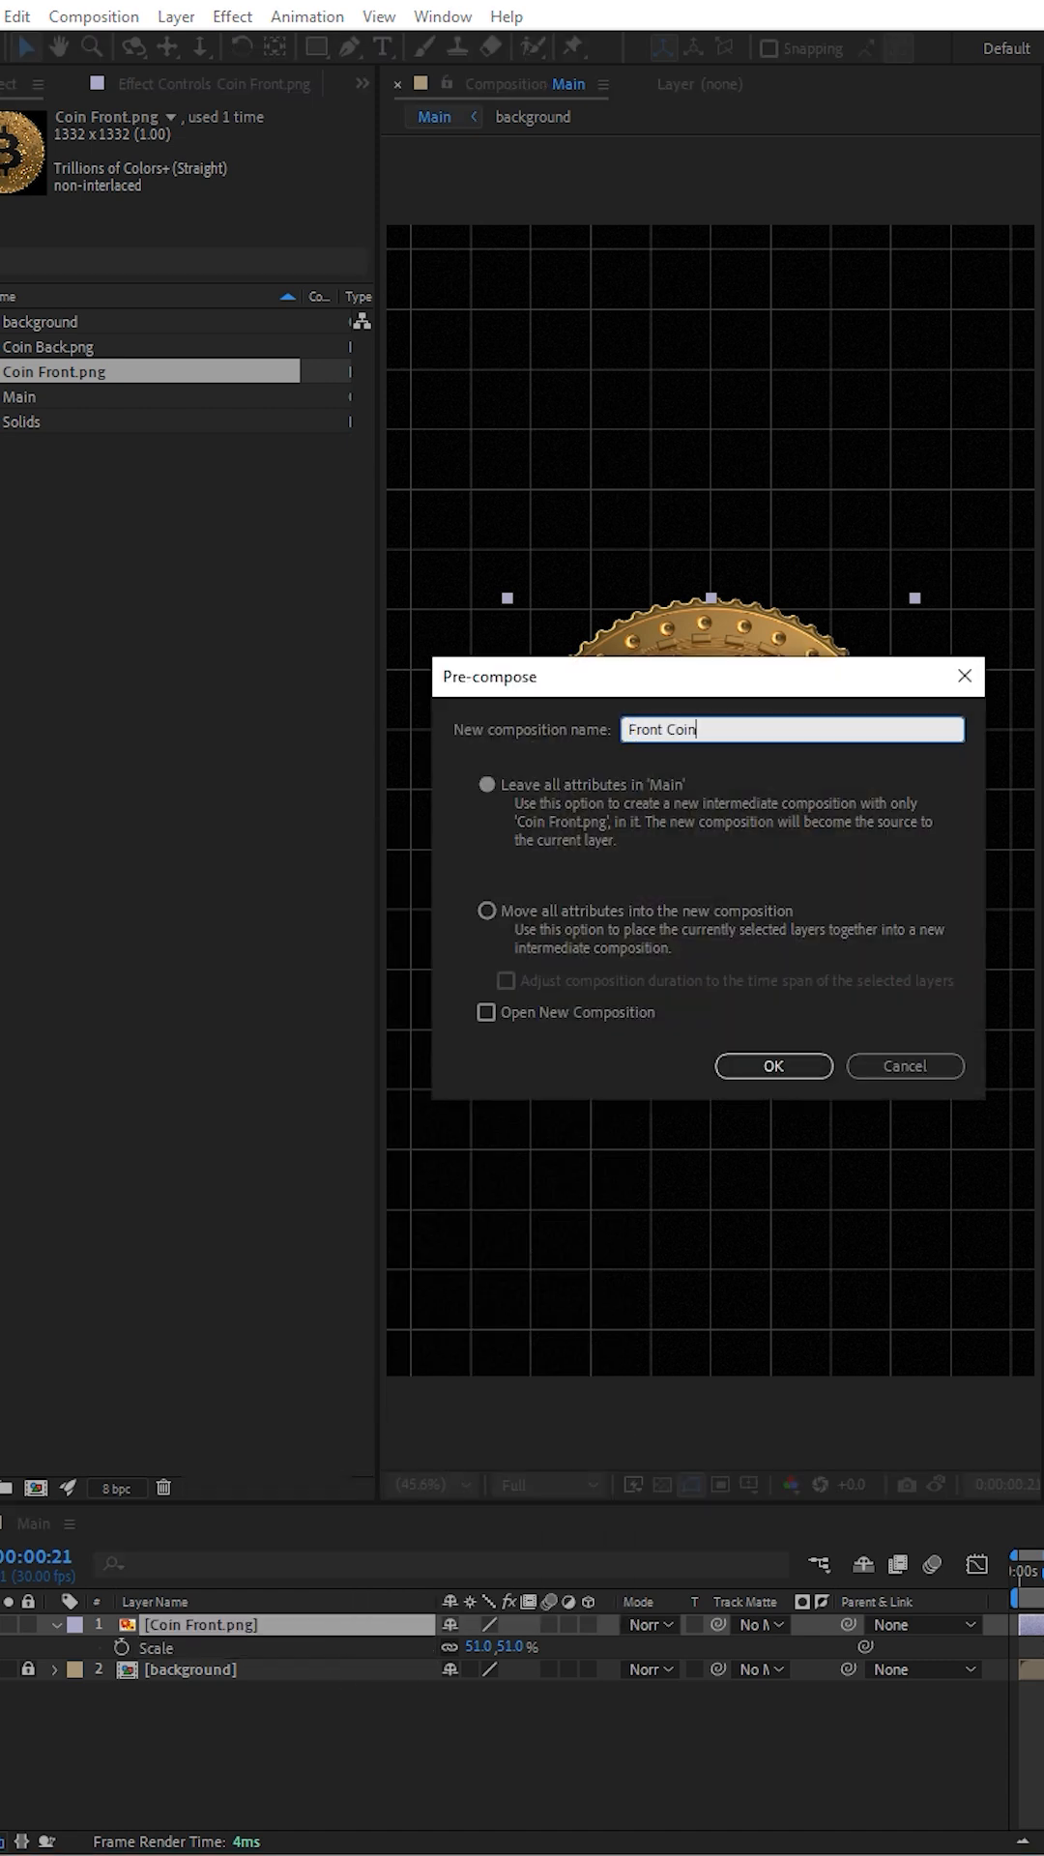
left_click(772, 1066)
type("valu")
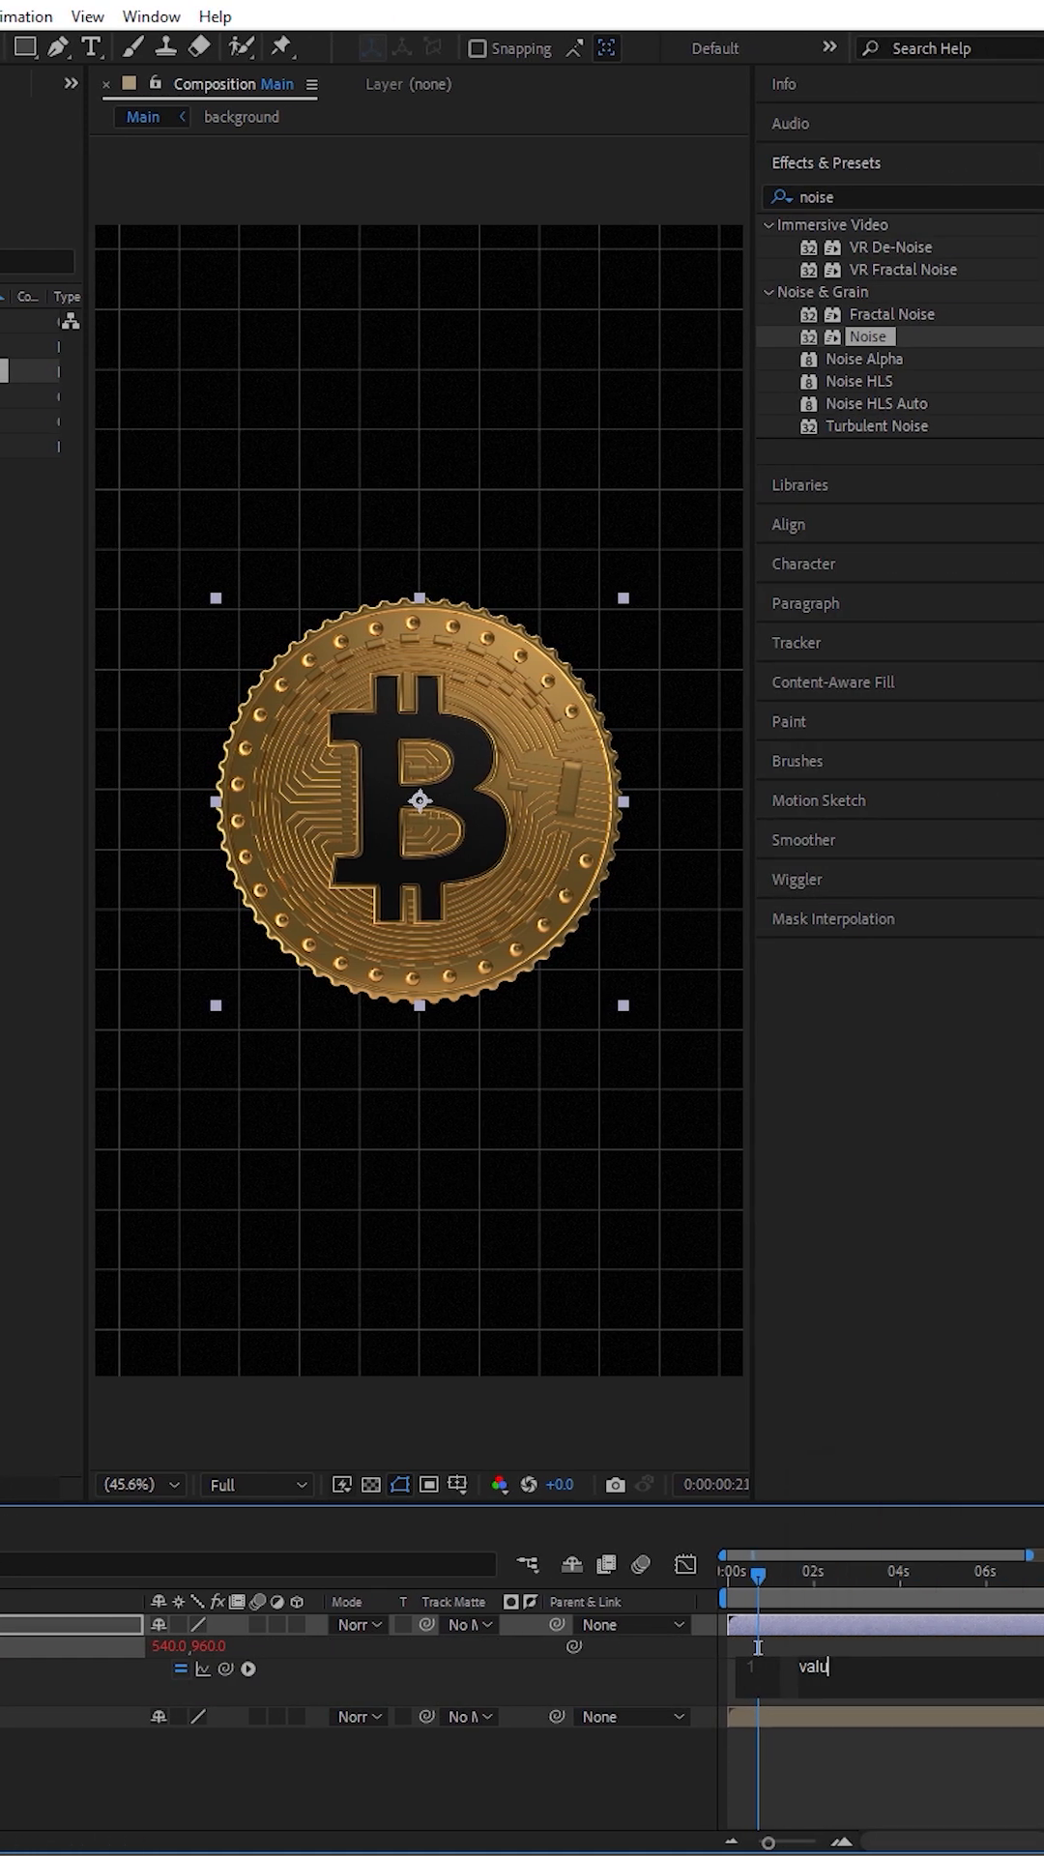
Step: Give Position the expression value+[0,0,index] and make the Front Coin layer 3D
type("e+[0,0")
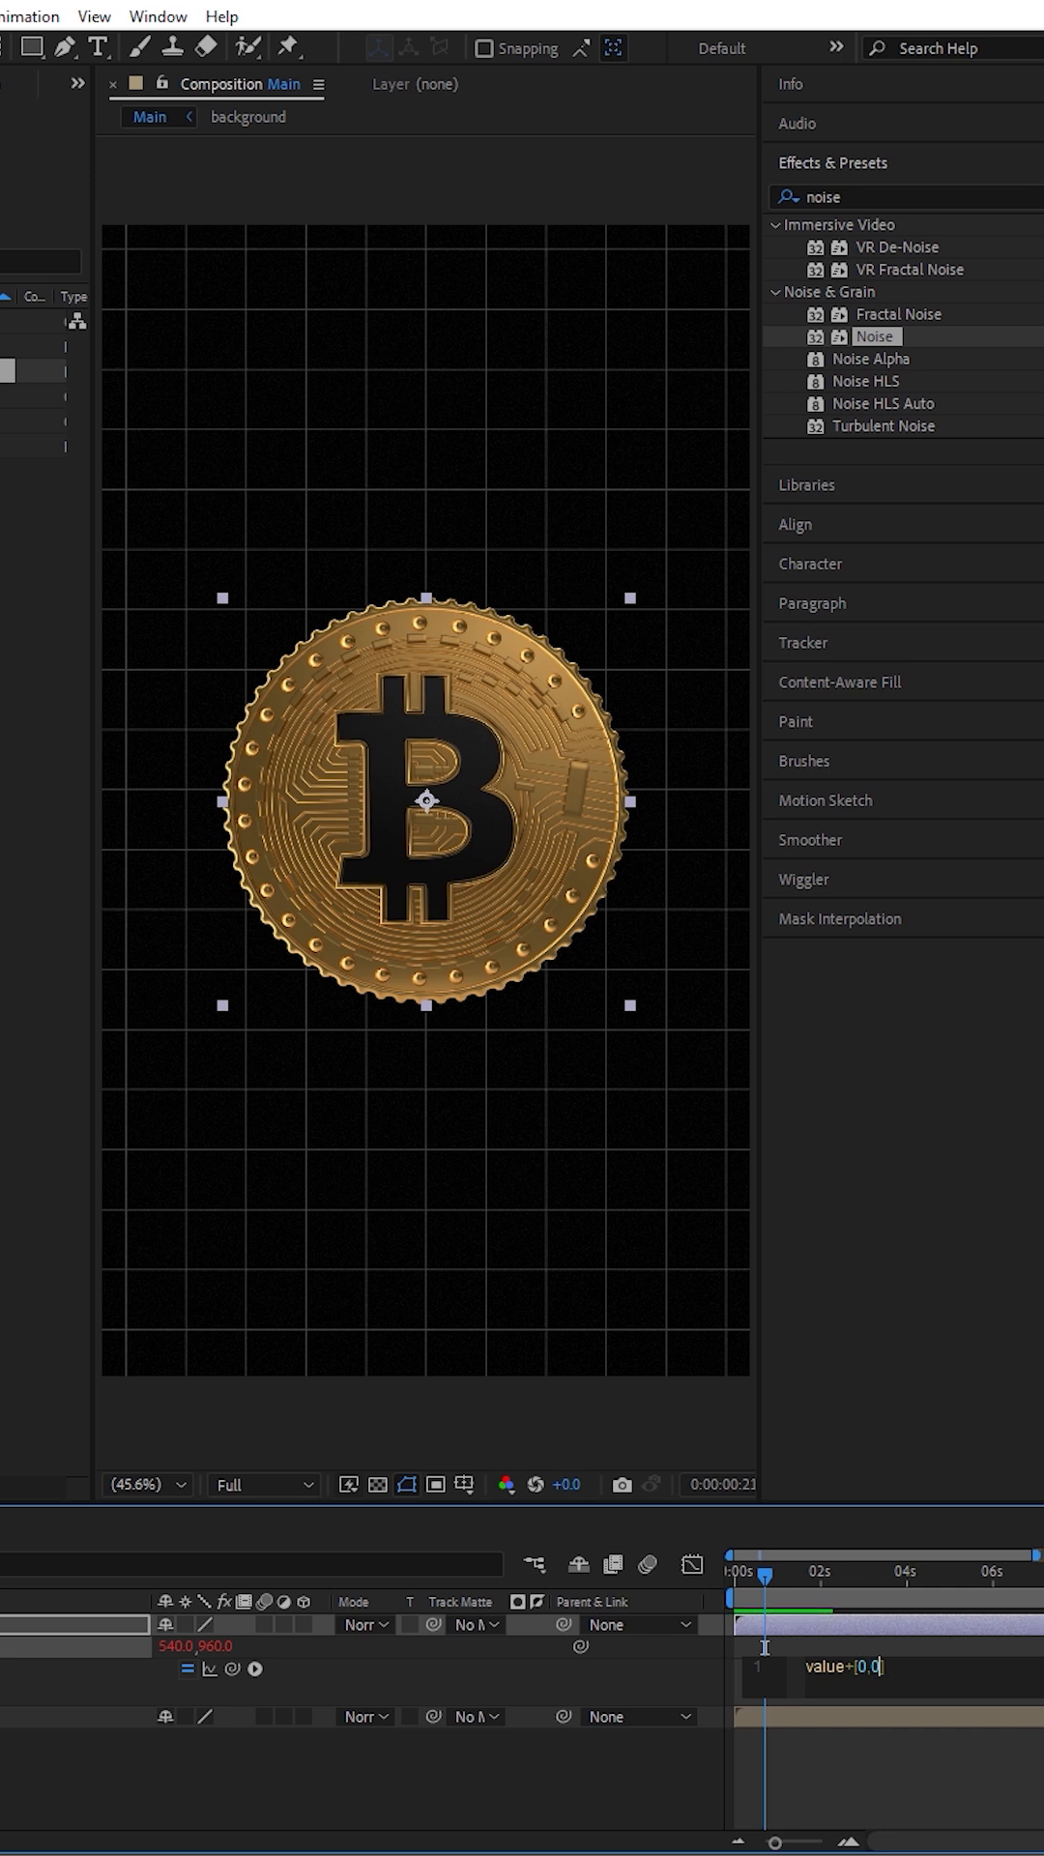
type("index")
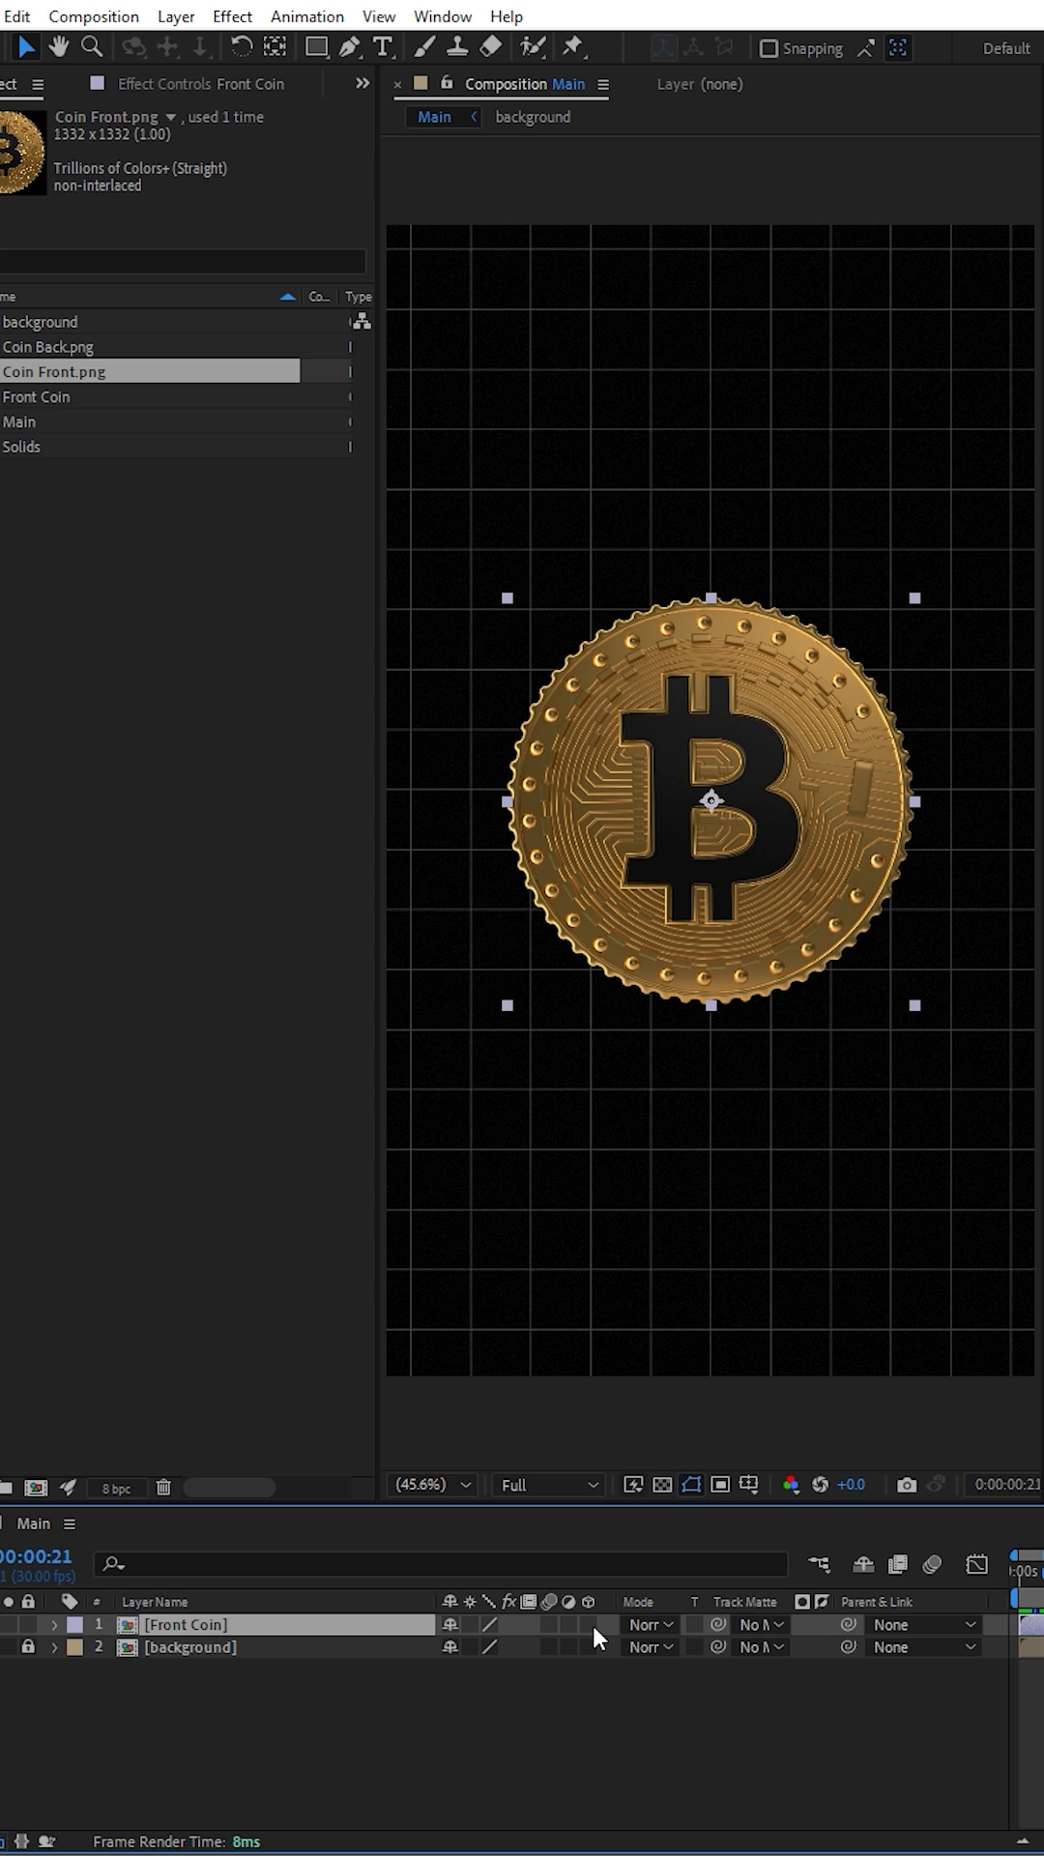
left_click(588, 1622)
type("controller")
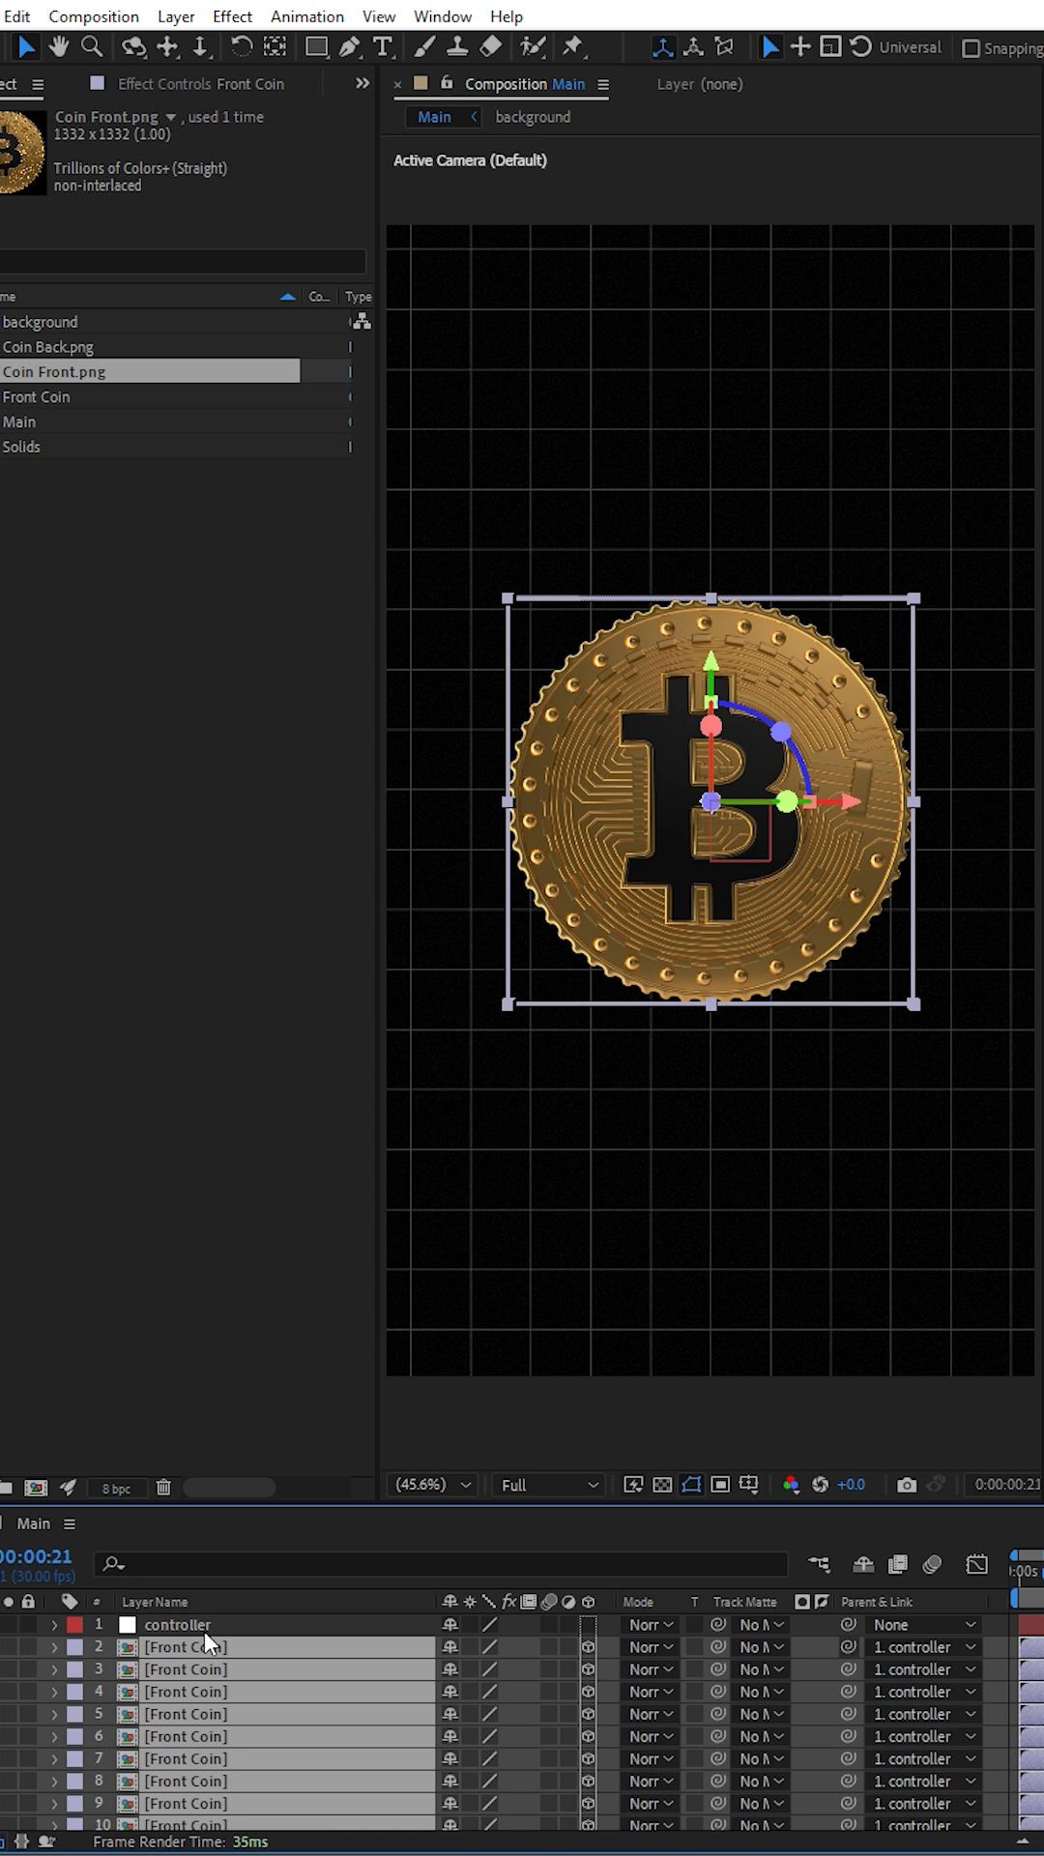
Step: Select the controller null and set its Y Rotation to 69° to reveal the coin's edge
left_click(176, 1625)
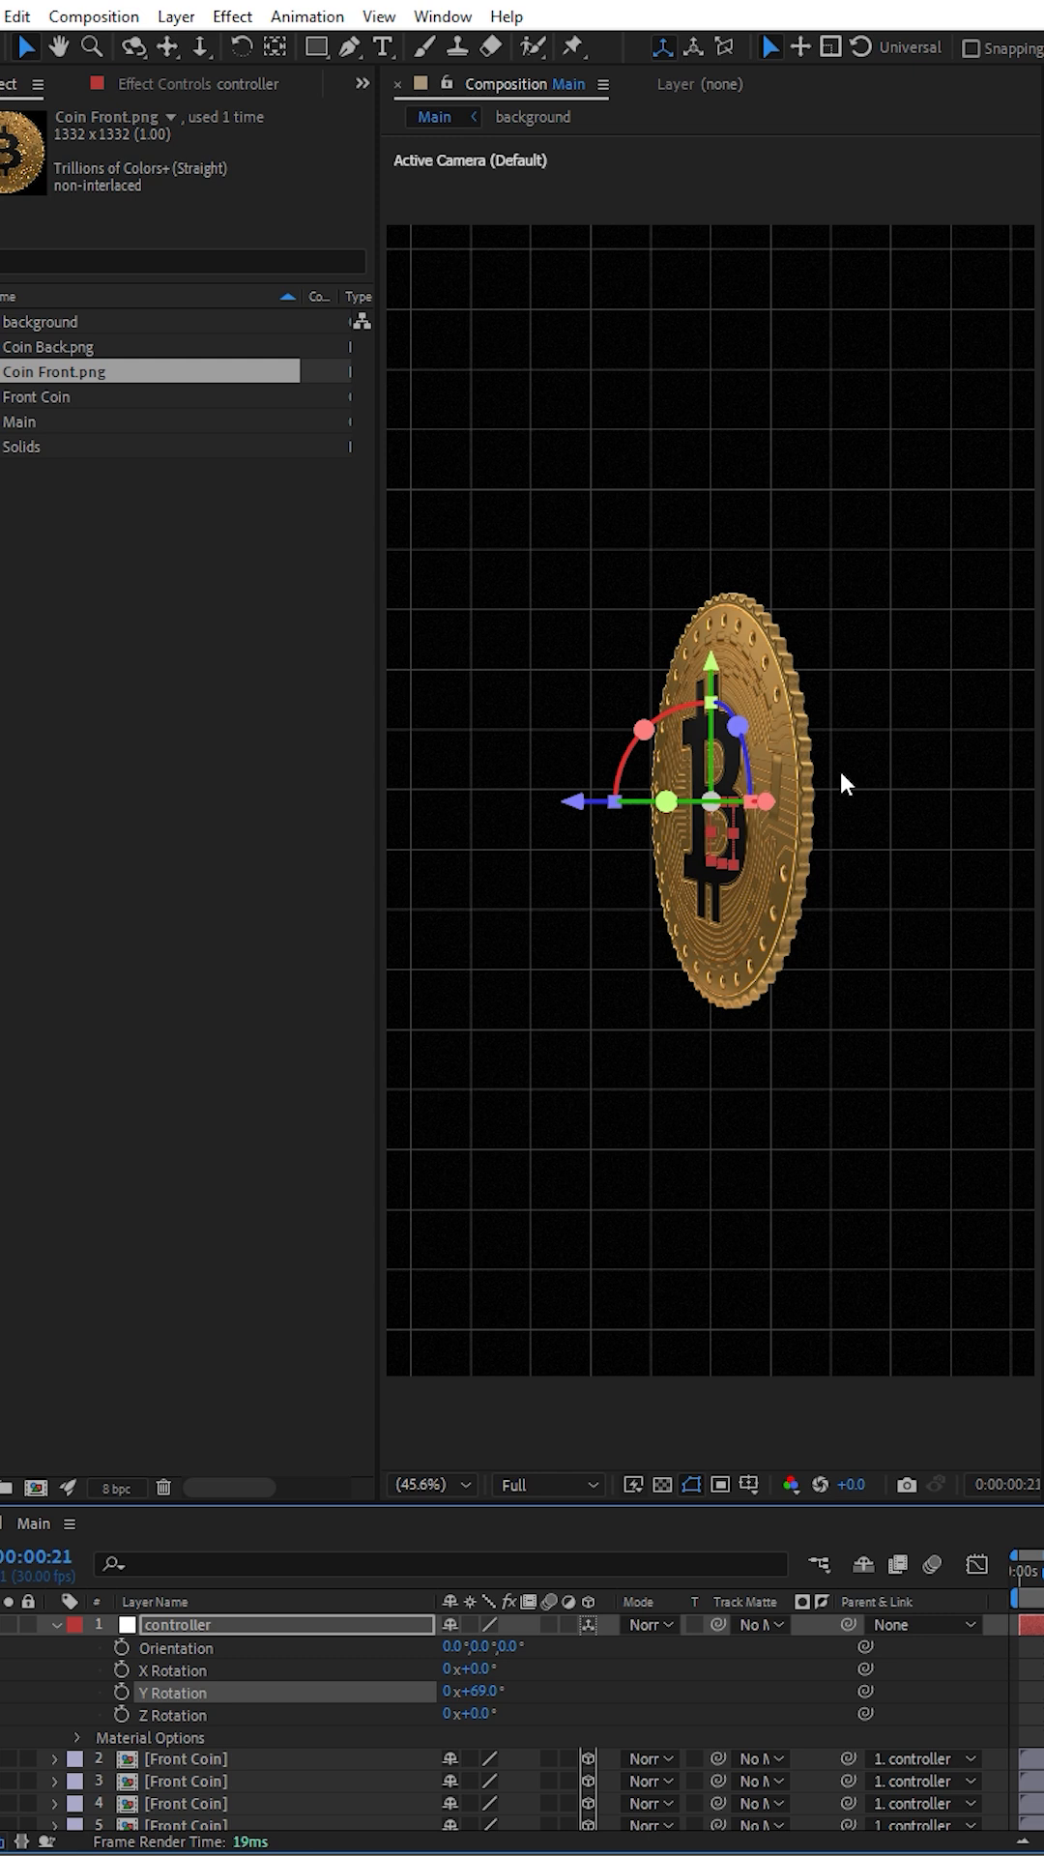
left_click(184, 1758)
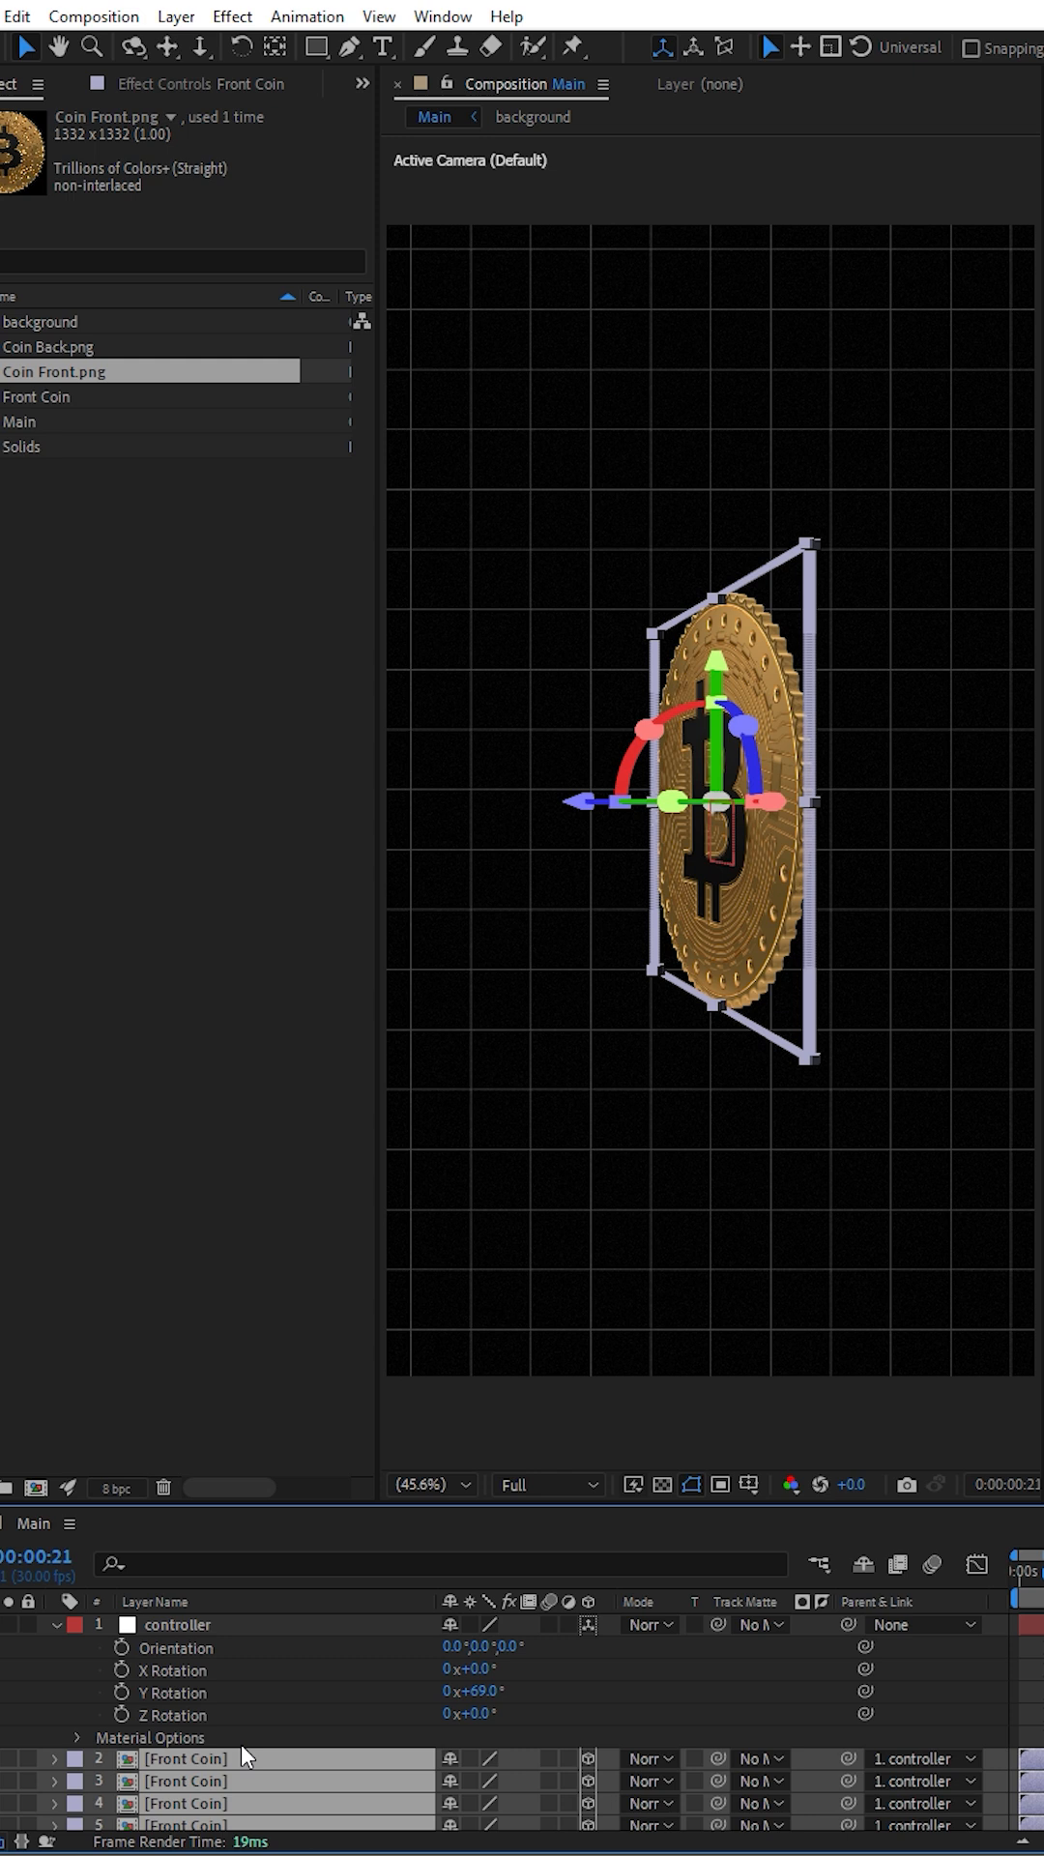
left_click(878, 737)
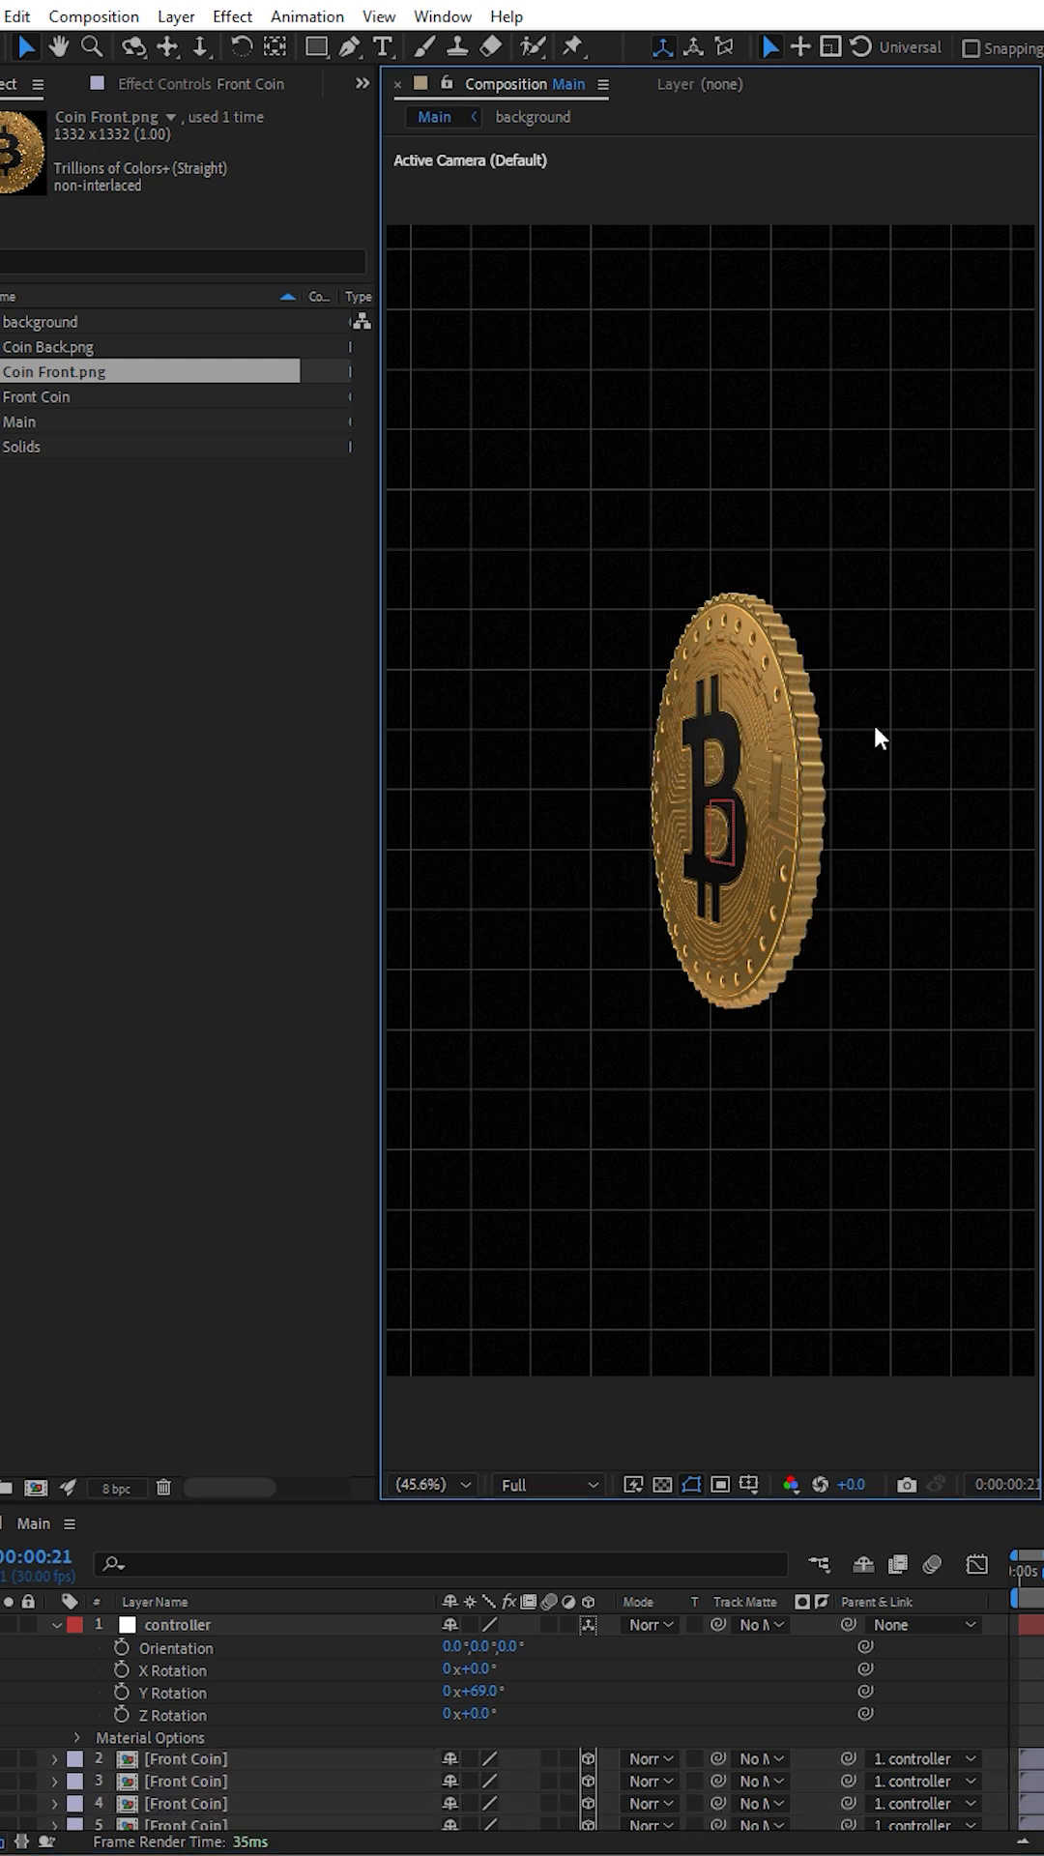
left_click(178, 1624)
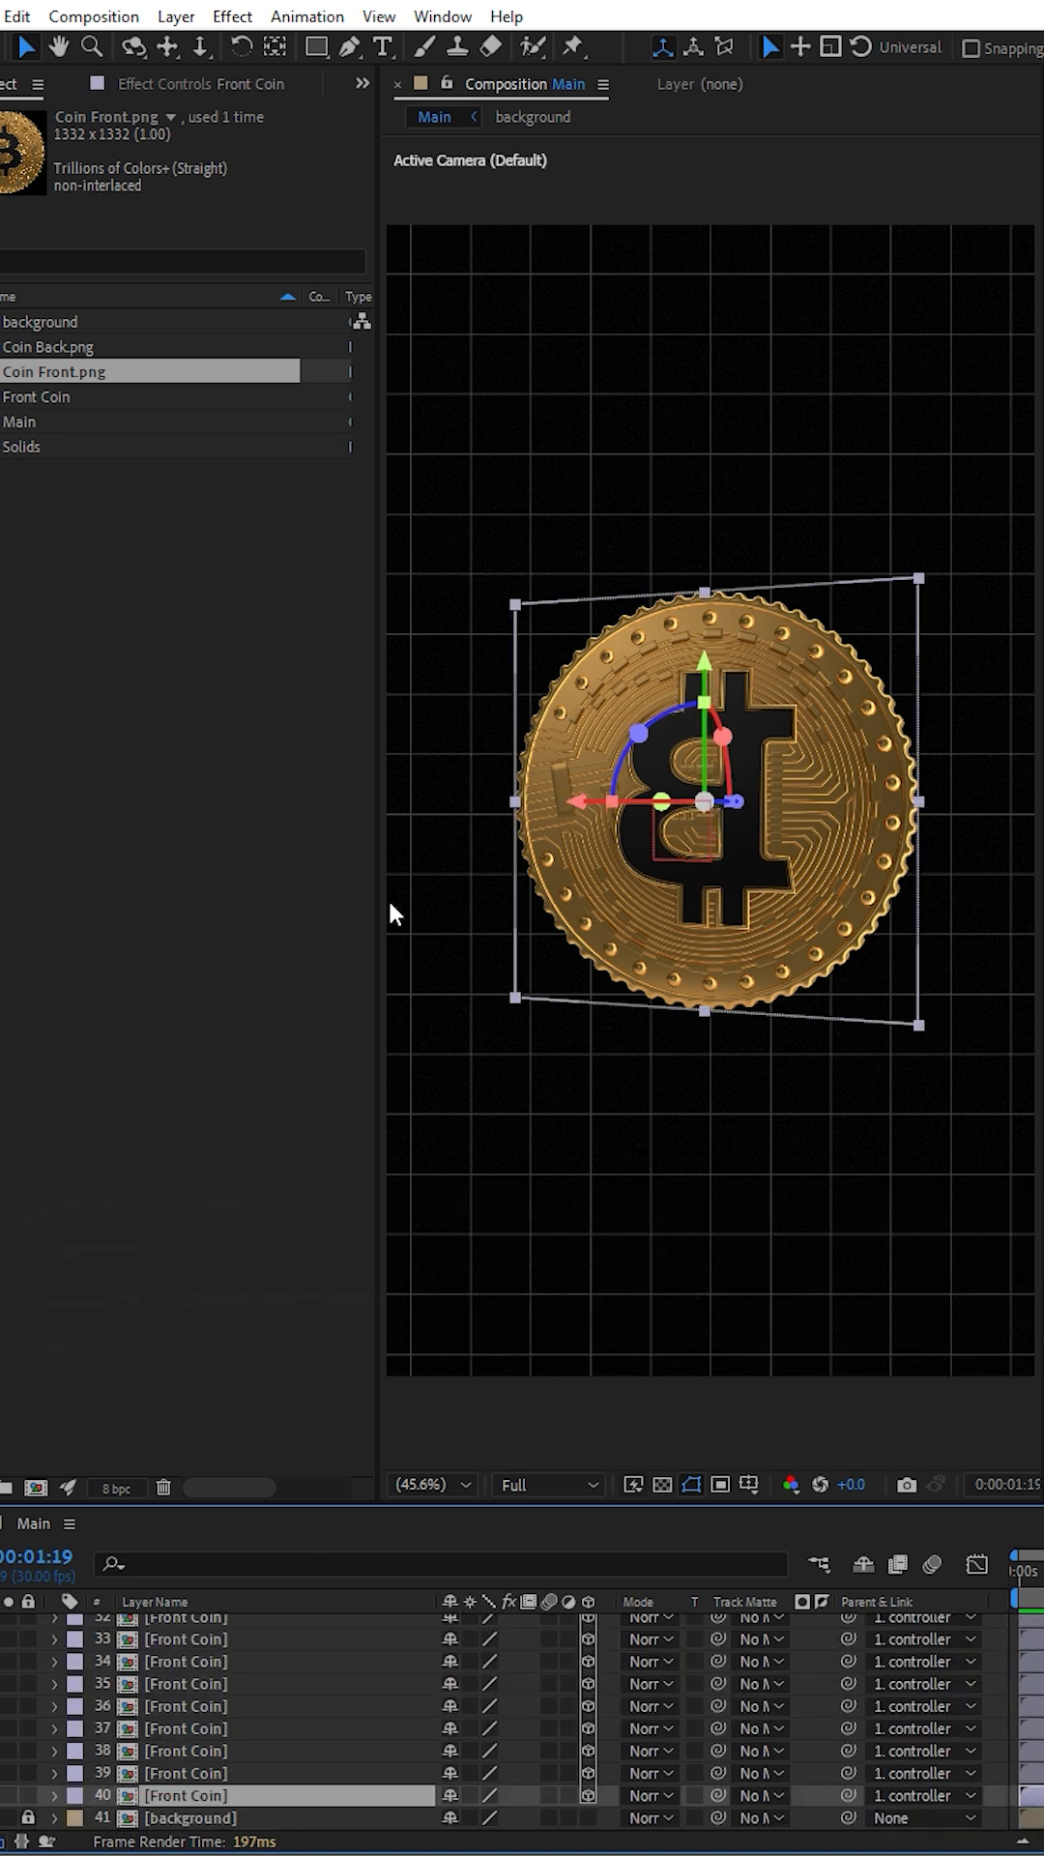
Step: Replace layer 40 with Back Coin, swap its footage to Coin Back.png, and return to Main
left_click(149, 394)
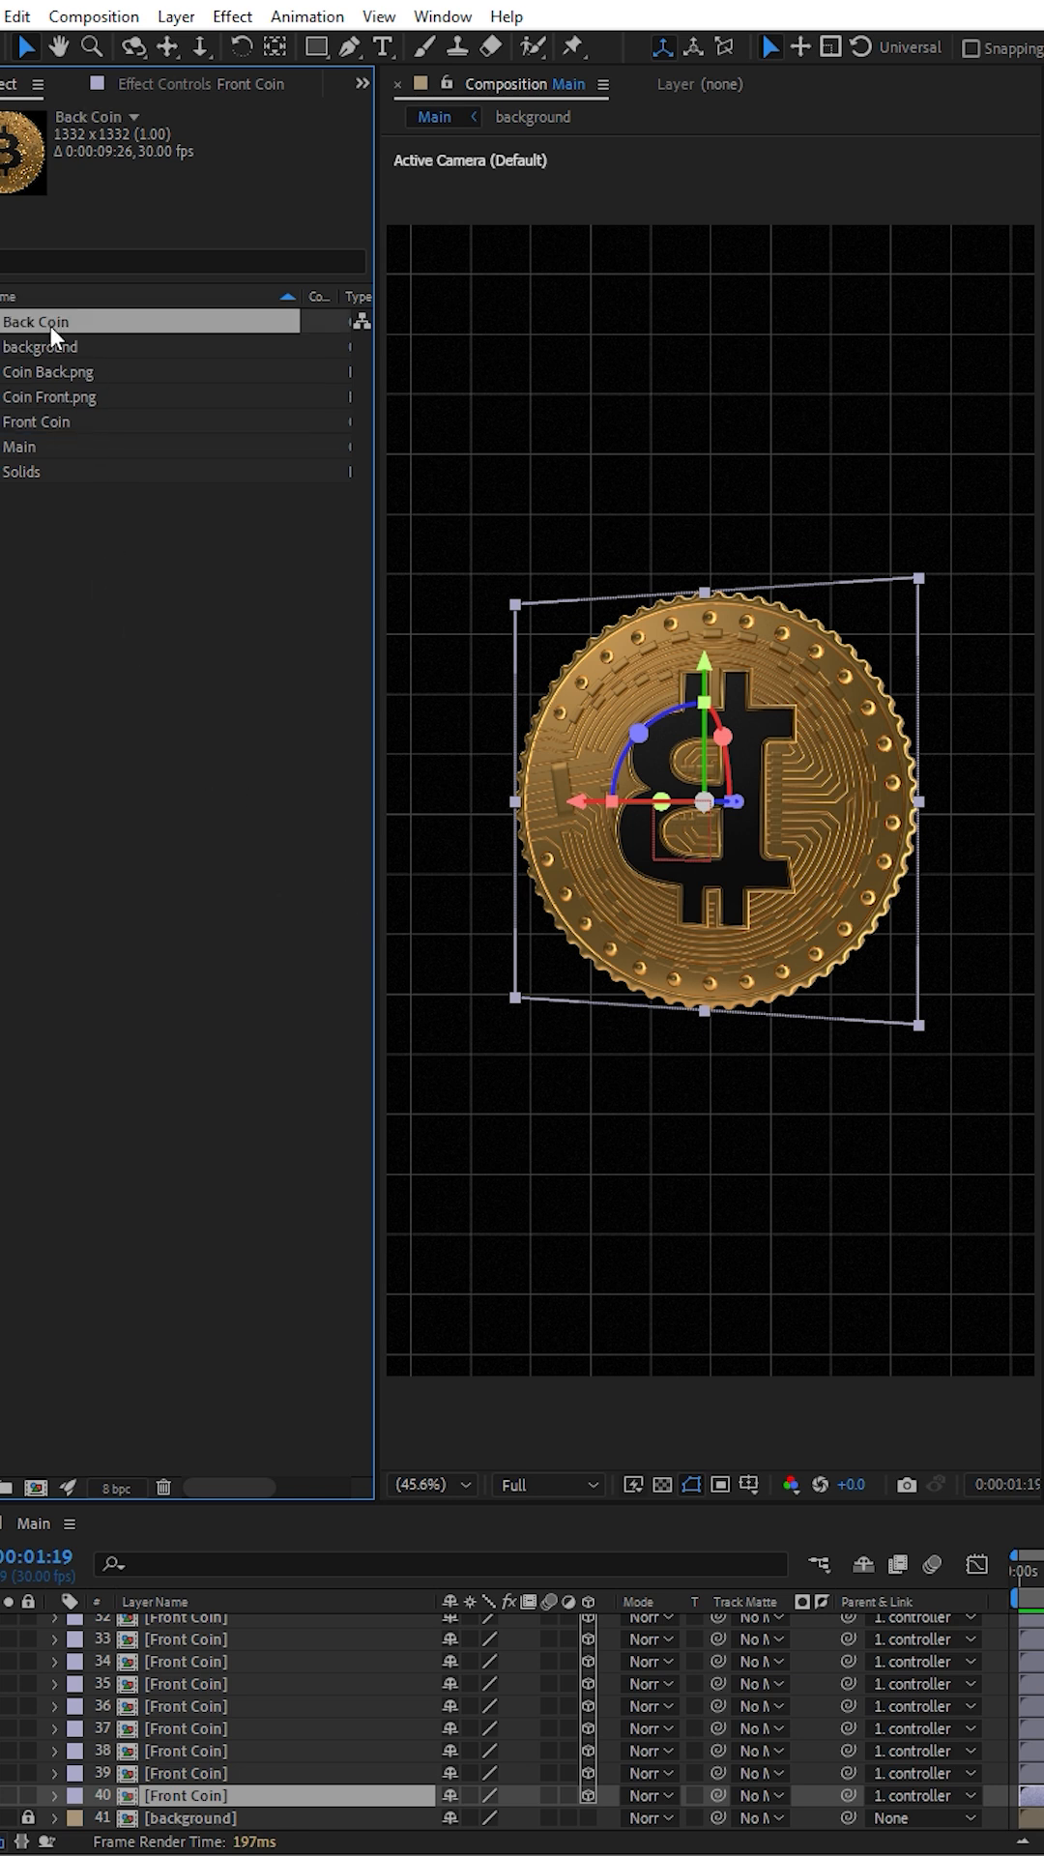
left_click(184, 1795)
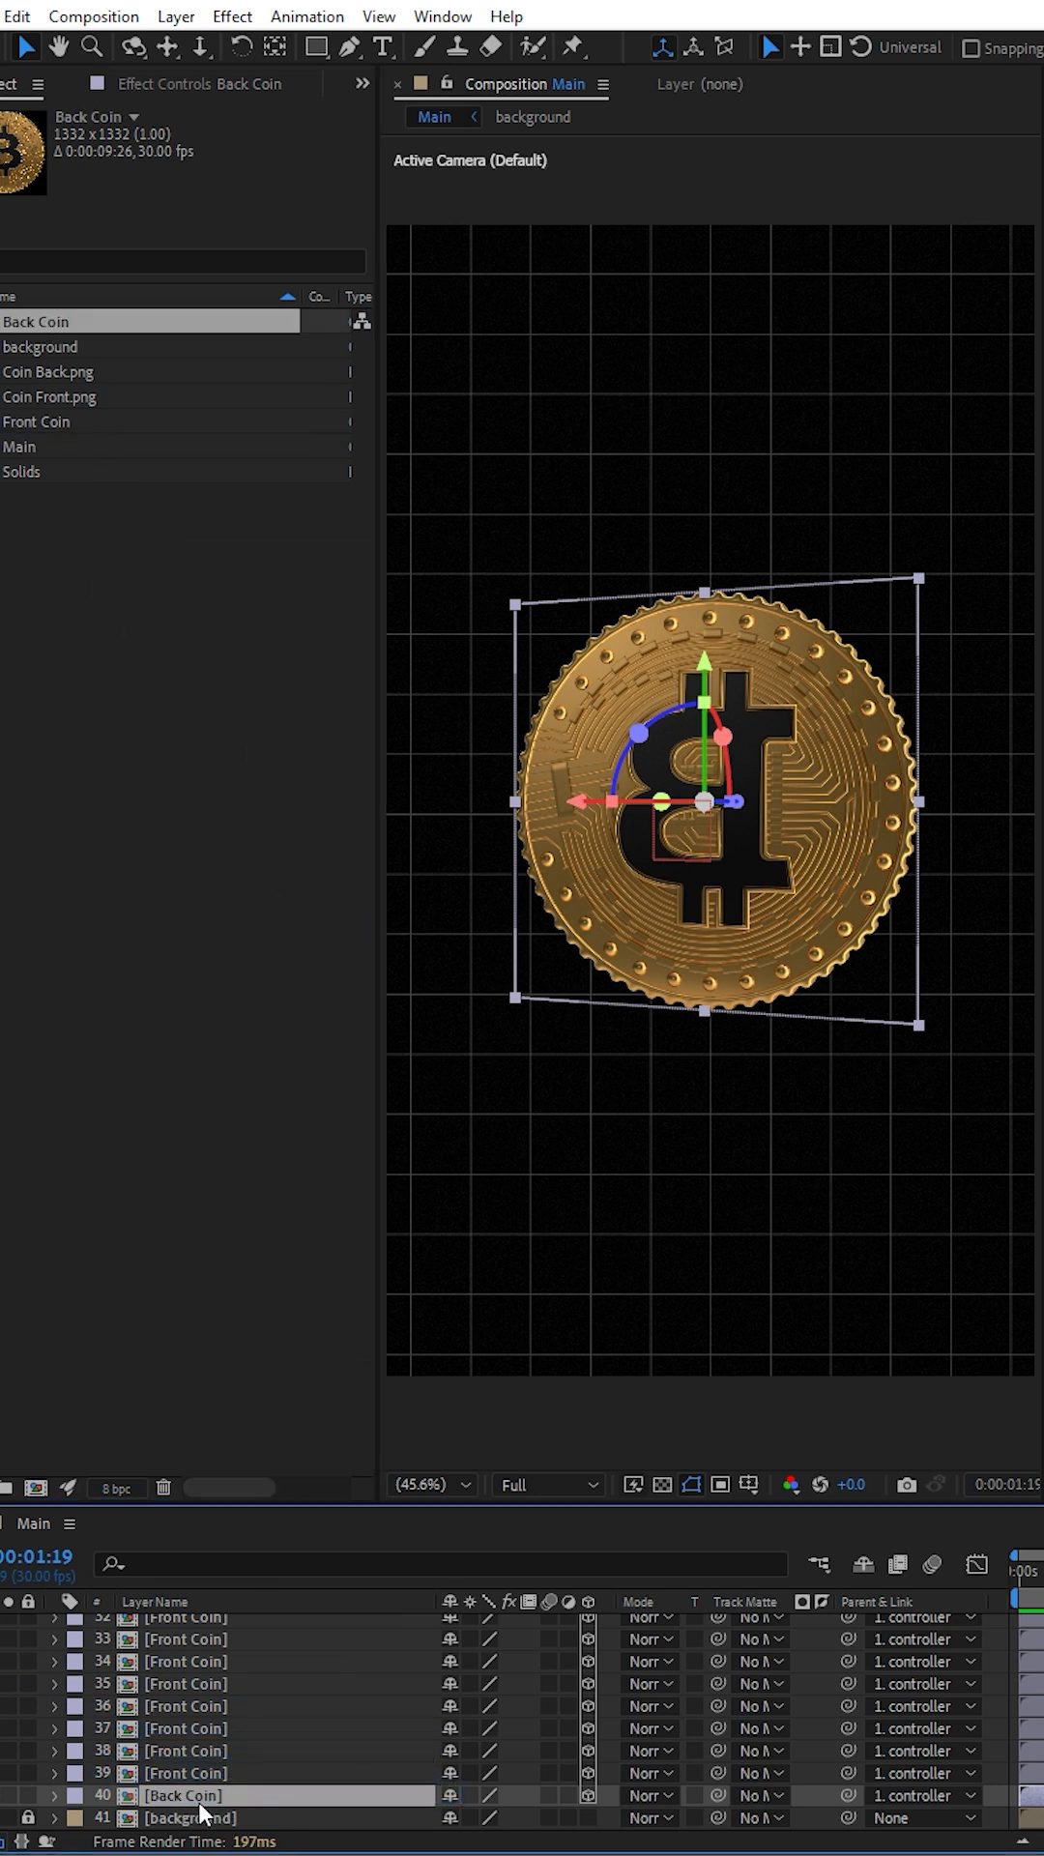
double_click(182, 1795)
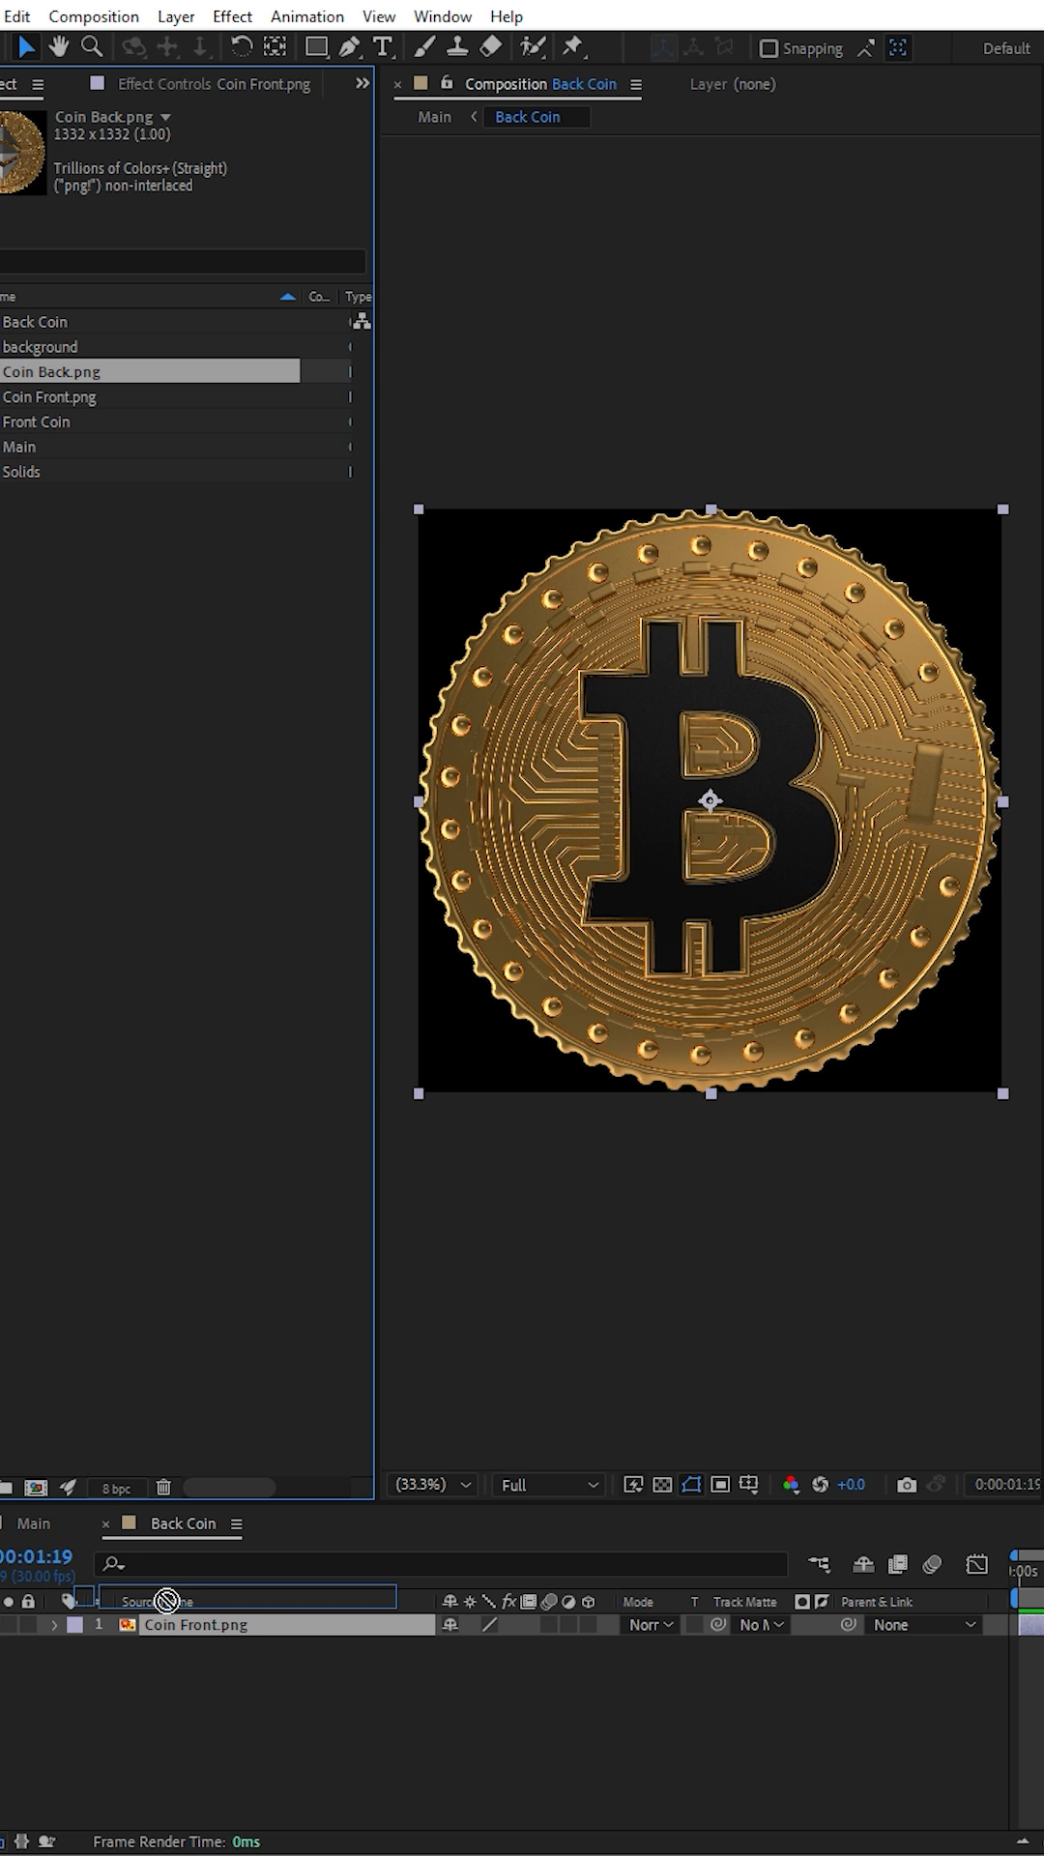
left_click(435, 116)
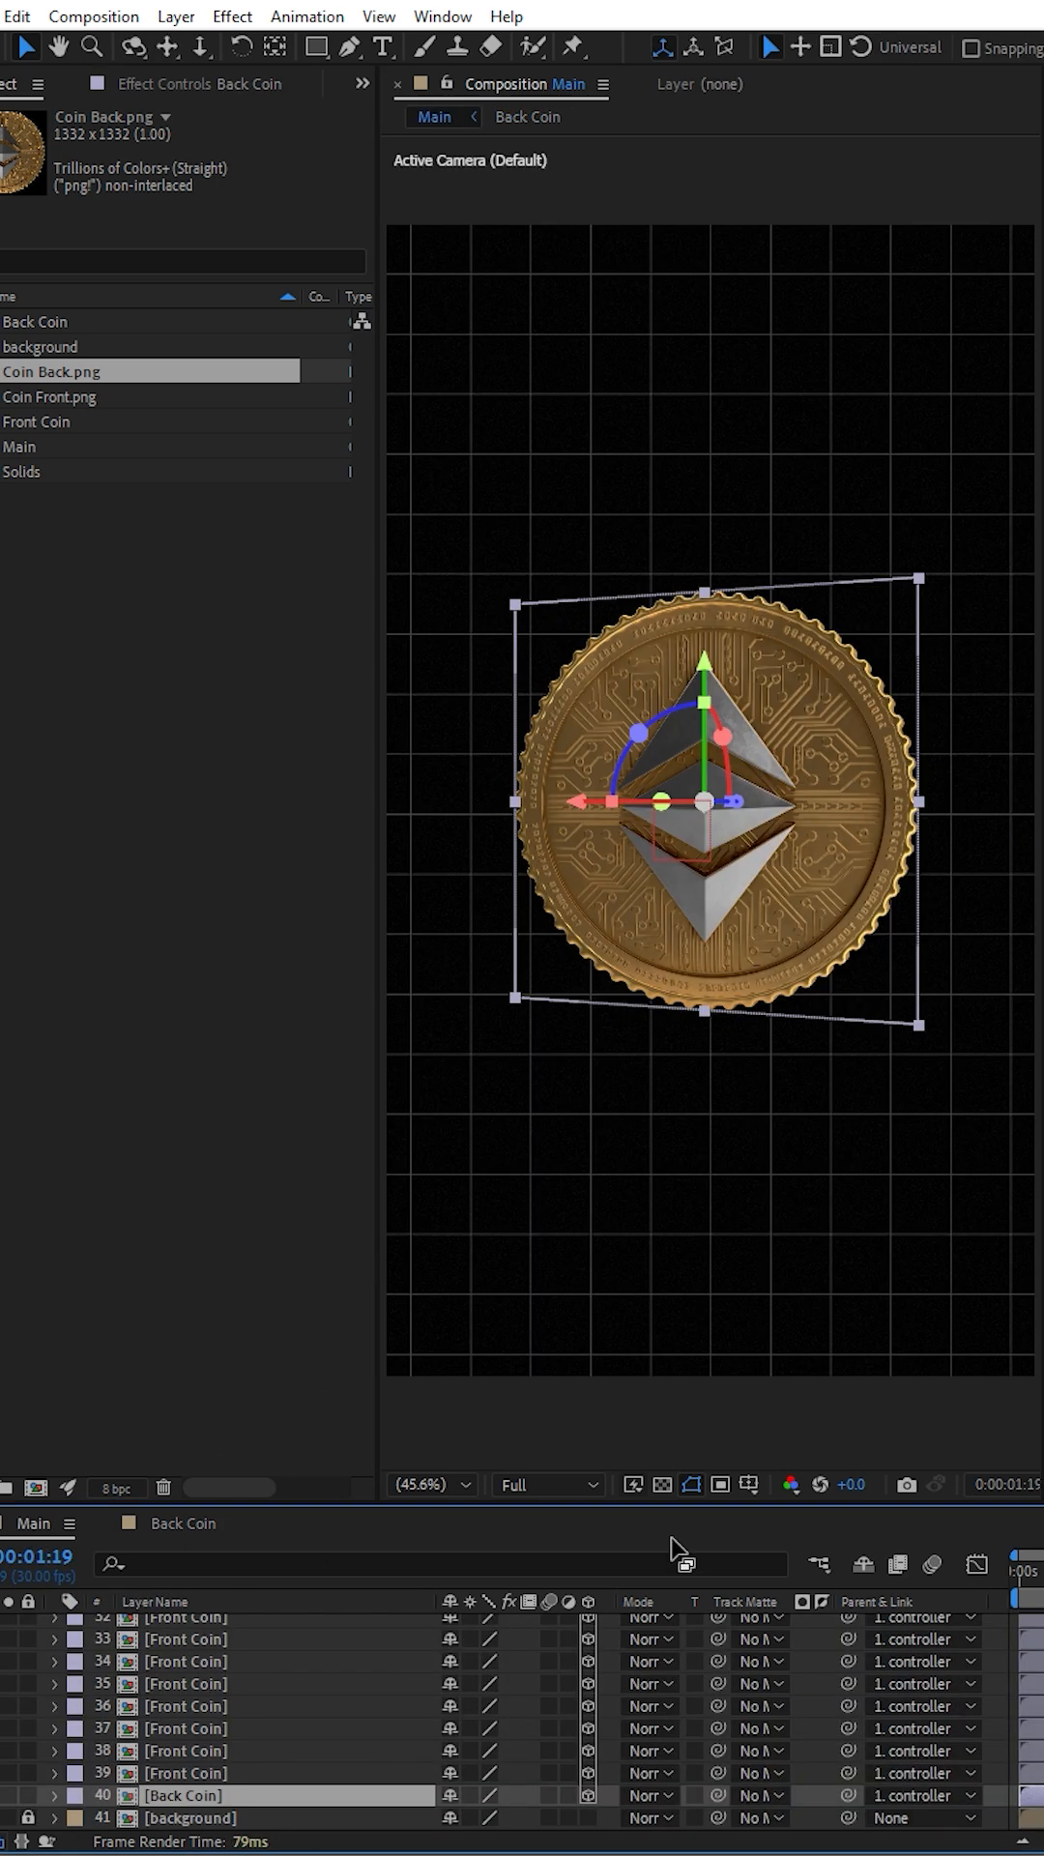